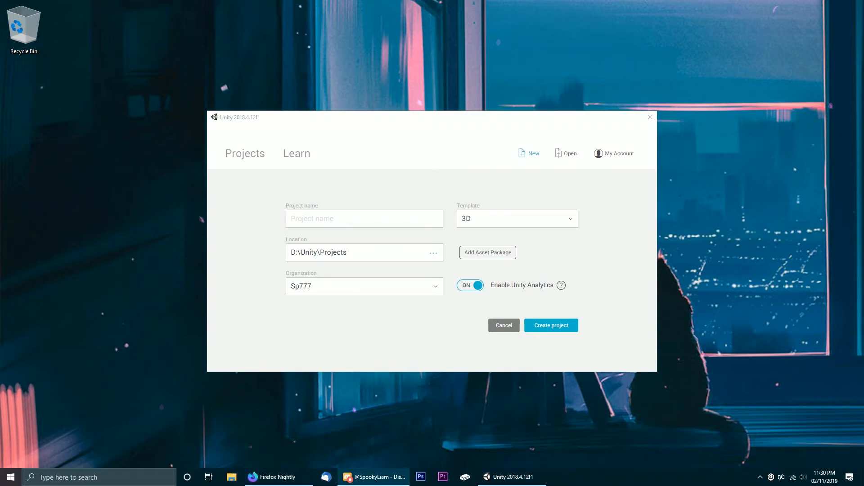
Name the new Unity Hub project TeamTrees
{"action": "left_click", "coordinate": [364, 219]}
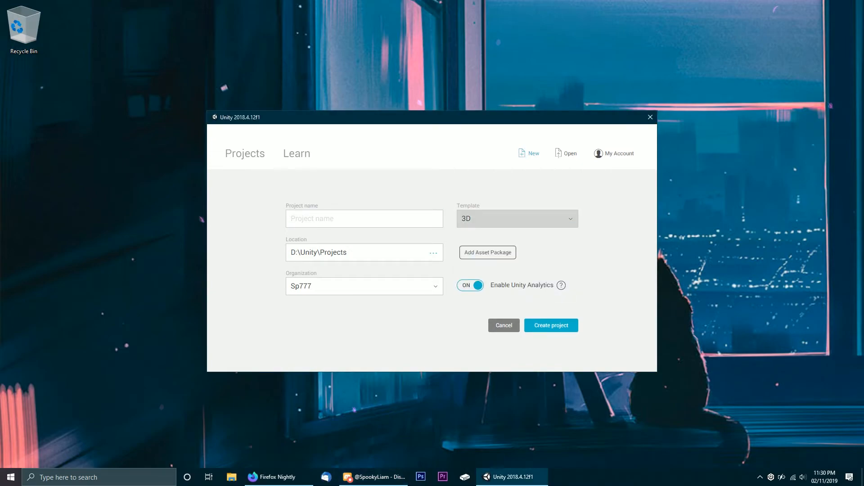
{"action": "left_click", "coordinate": [363, 218]}
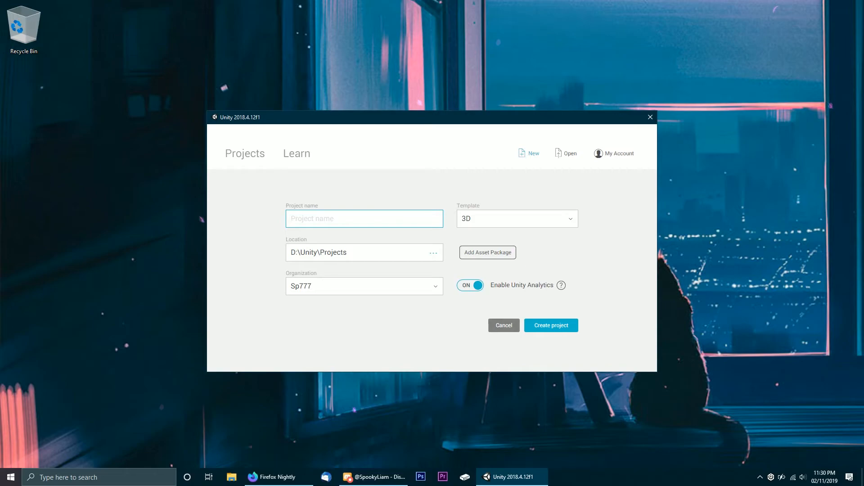
{"action": "type", "text": "TeamT"}
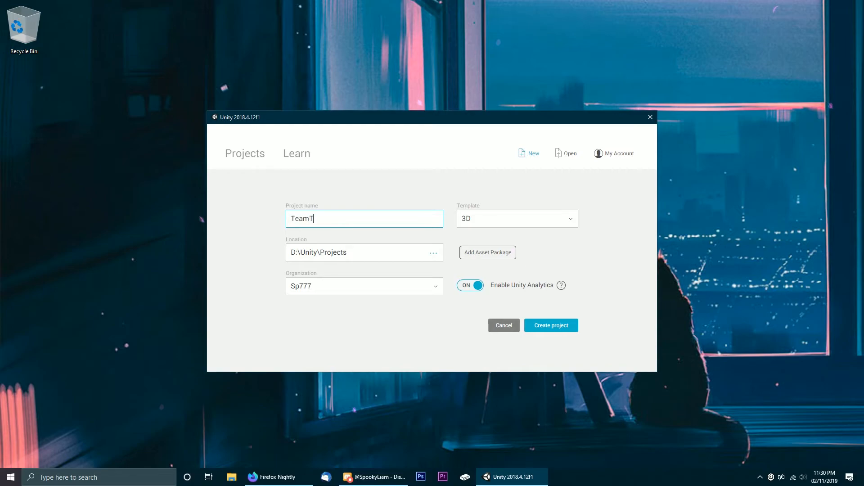
{"action": "type", "text": "rees"}
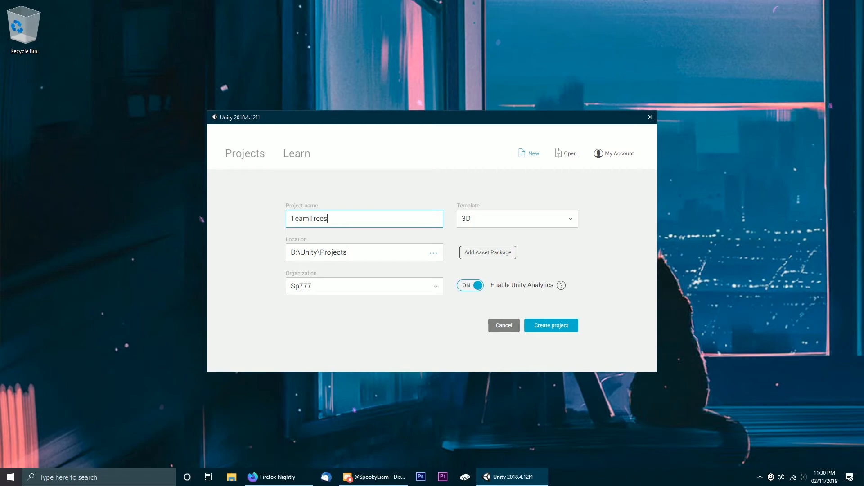
{"action": "key", "text": "Alt+z"}
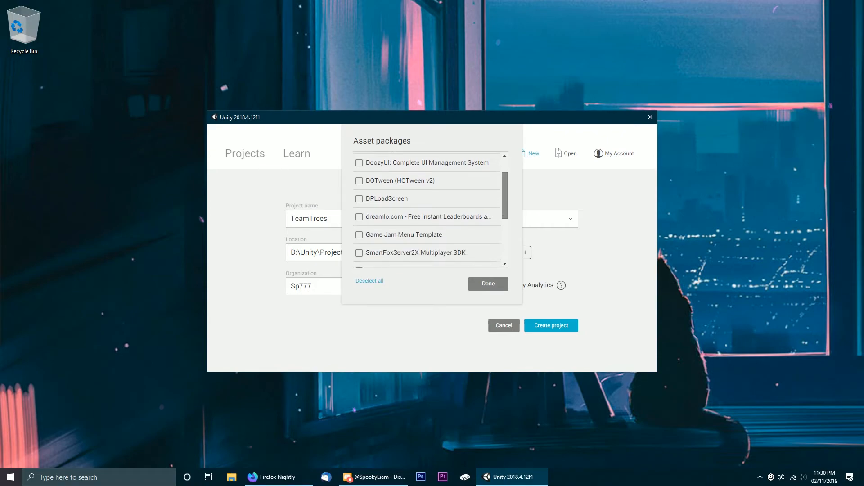
Attach the Game Jam Menu Template and Standard Assets packages, drop DPLoadScreen, and keep the 3D template
{"action": "scroll", "scroll_direction": "down", "scroll_amount": 3}
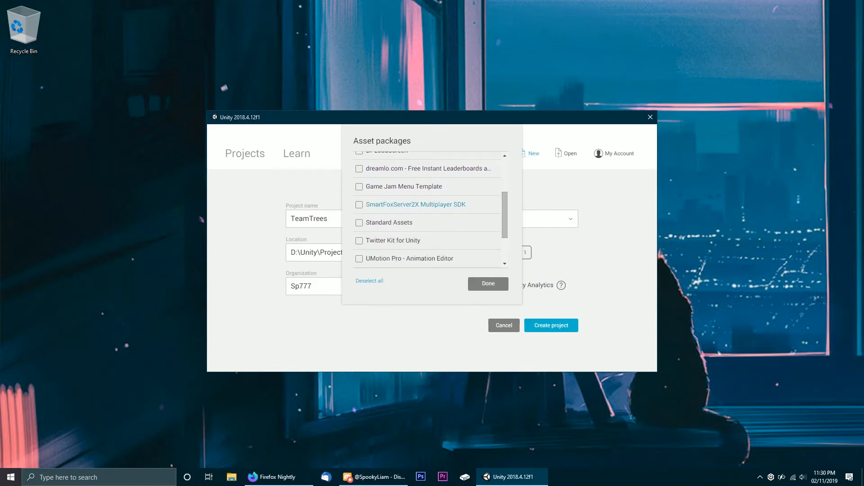
{"action": "left_click", "coordinate": [359, 186]}
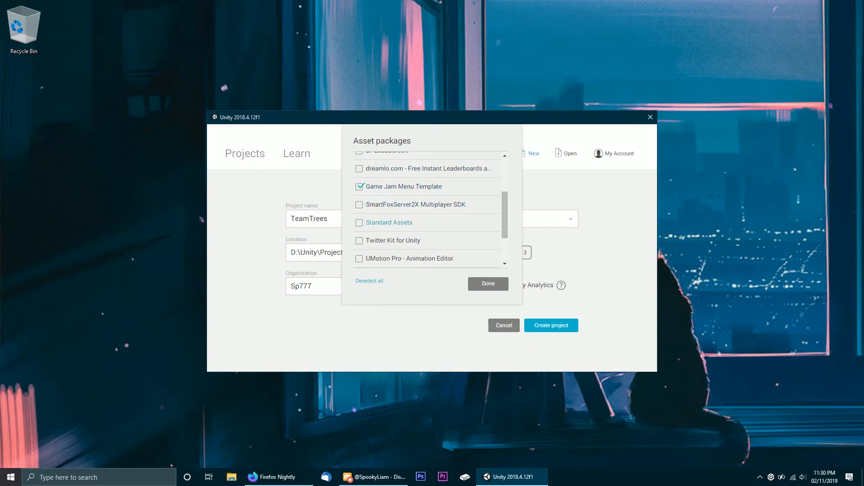
{"action": "scroll", "scroll_direction": "down", "scroll_amount": 3}
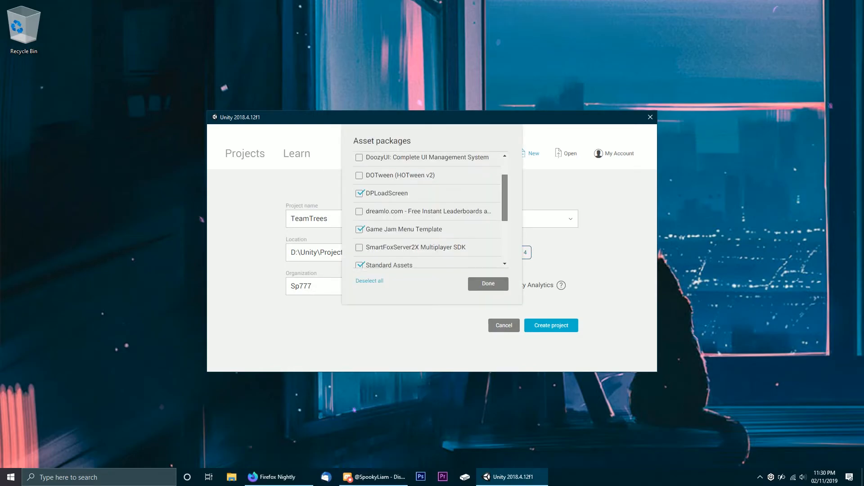
{"action": "scroll", "scroll_direction": "down", "scroll_amount": 3}
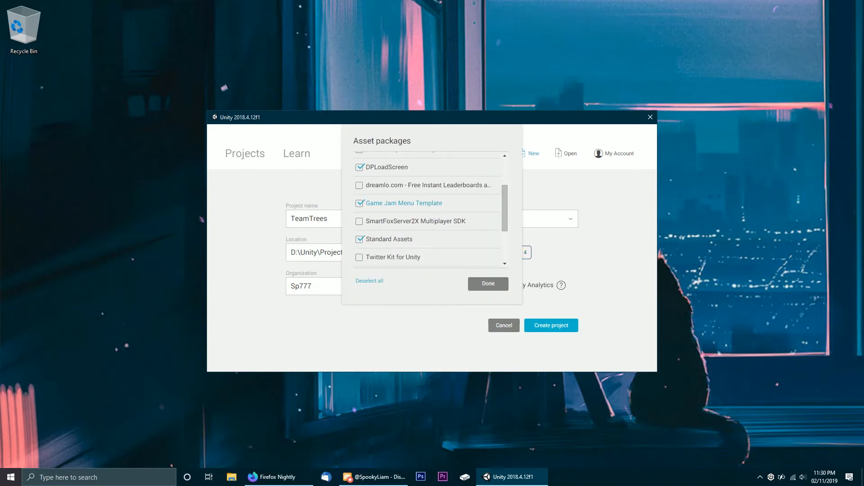
{"action": "left_click", "coordinate": [359, 167]}
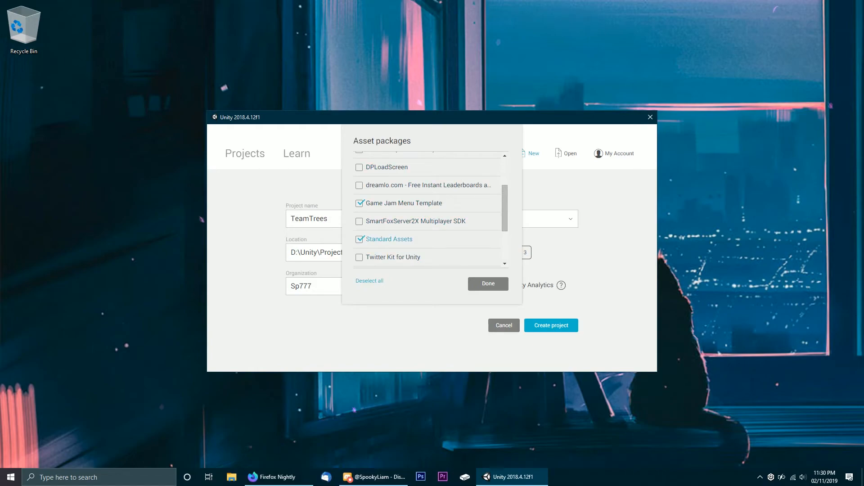
{"action": "left_click", "coordinate": [487, 283]}
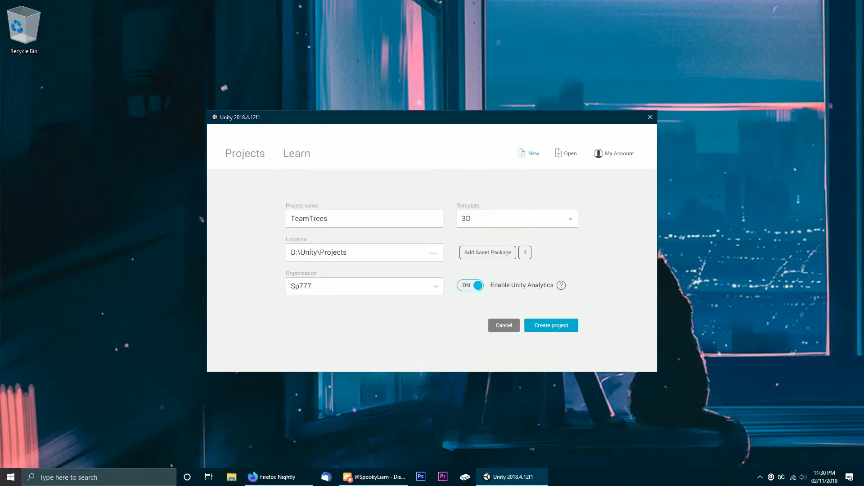
{"action": "left_click", "coordinate": [517, 218]}
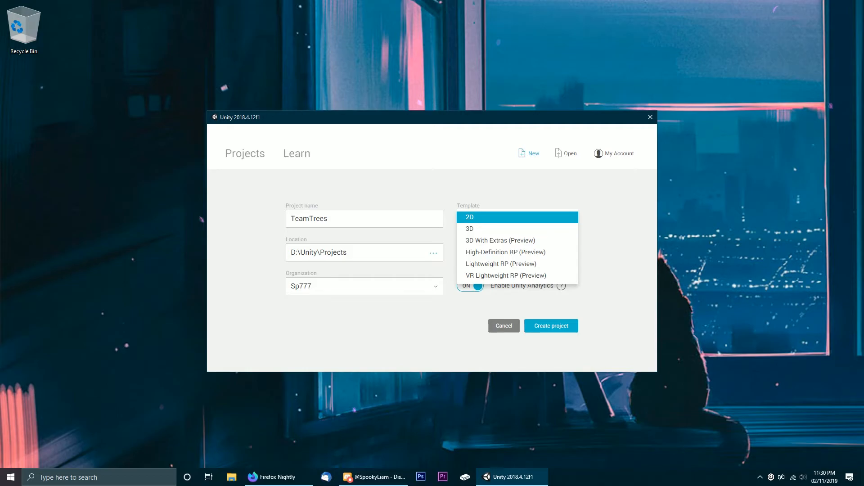
{"action": "left_click", "coordinate": [468, 229]}
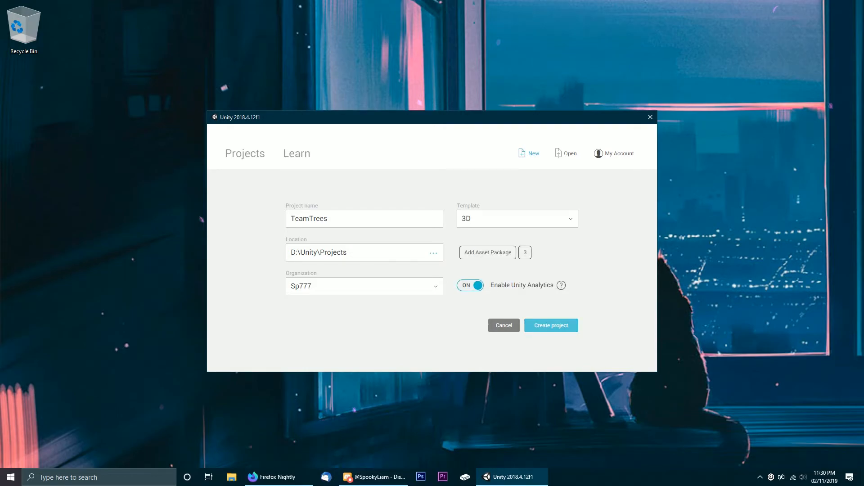
Create the TeamTrees project and check Task Manager's process list during package import
{"action": "left_click", "coordinate": [550, 325]}
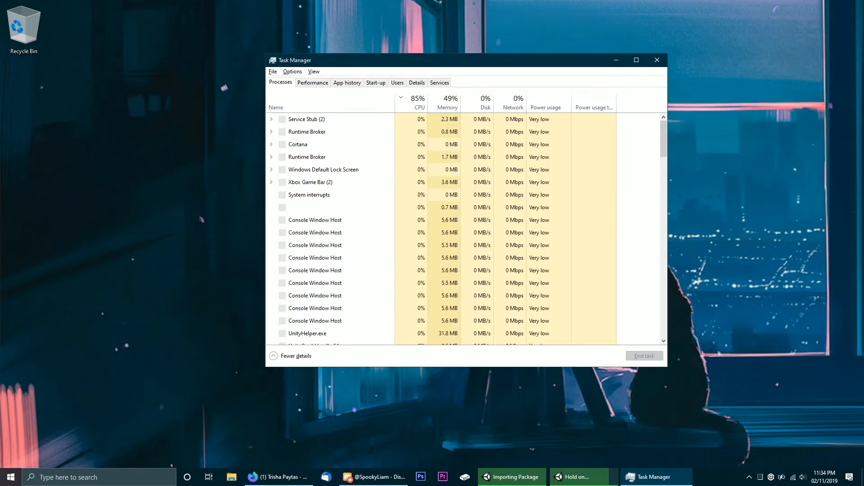
{"action": "left_click", "coordinate": [515, 476]}
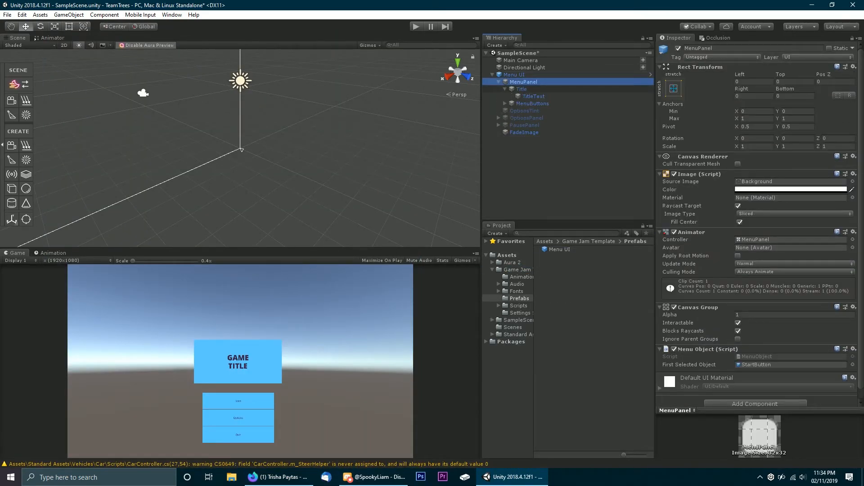
Retitle the menu '20K Trees For teamtrees.org' and resize the menu panel to 1.5
{"action": "type", "text": "20K Trees"}
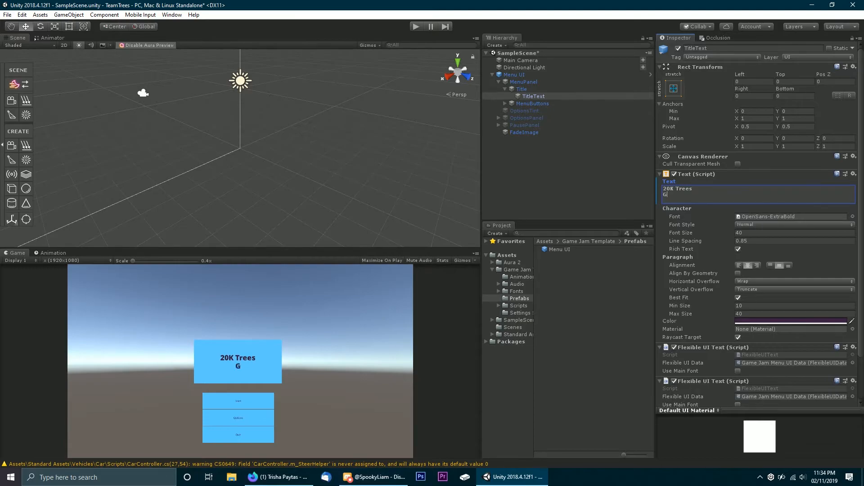
{"action": "left_click", "coordinate": [514, 74]}
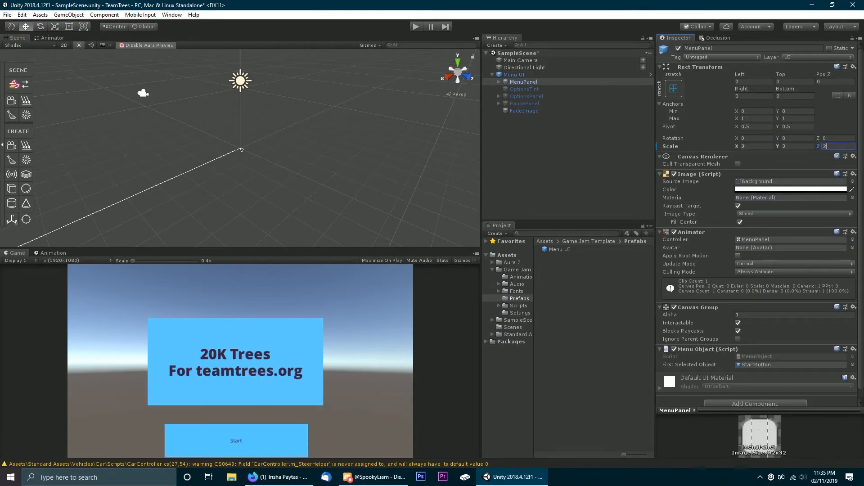
{"action": "type", "text": "1.5"}
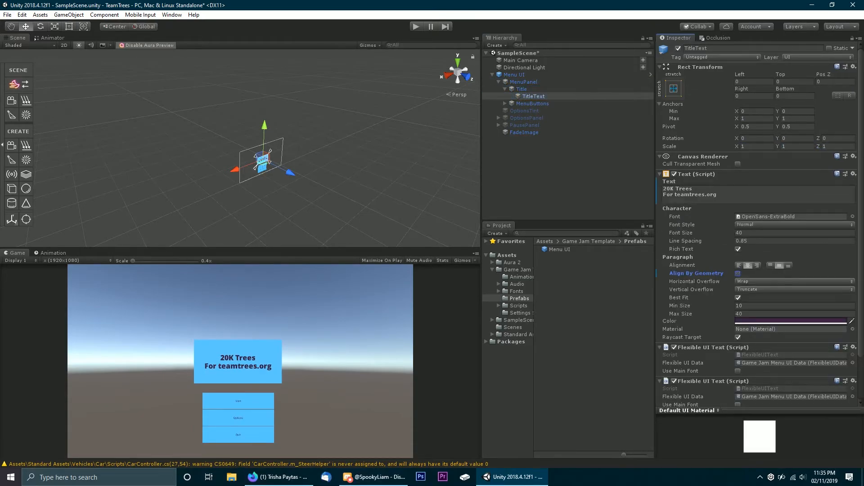
{"action": "left_click", "coordinate": [499, 103]}
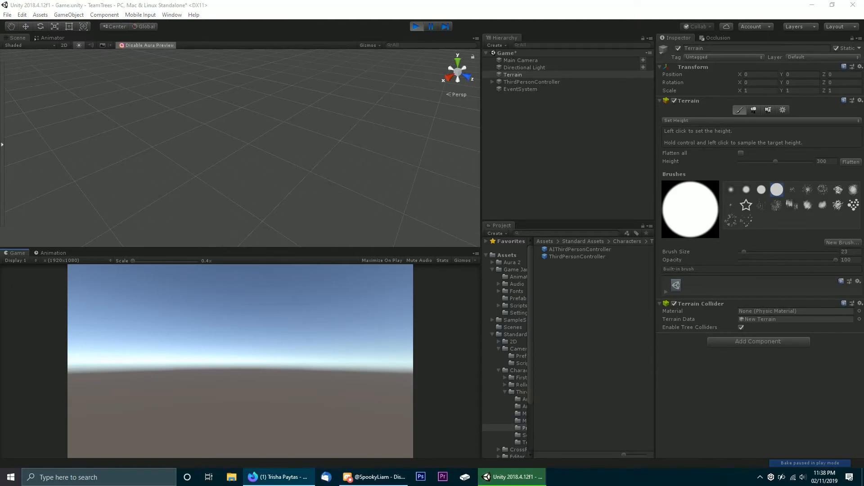
Stop Play mode so the main camera can sit at 250, 300, 245
{"action": "left_click", "coordinate": [519, 60]}
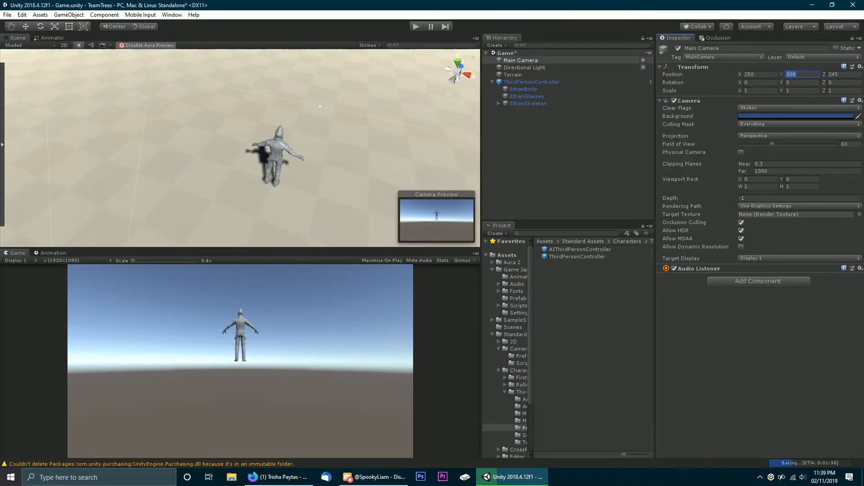
Attach the main camera to the third-person character and set Gravity Multiplier to 1.5
{"action": "left_click", "coordinate": [416, 26]}
{"action": "type", "text": "8"}
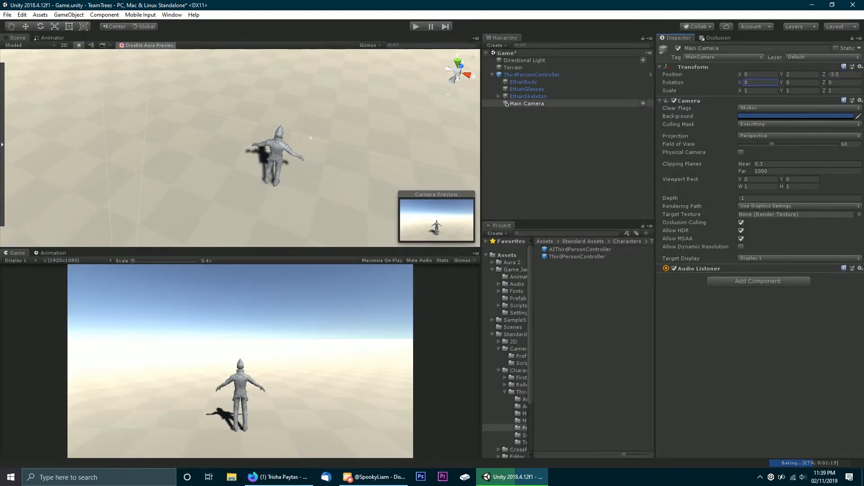
{"action": "left_click", "coordinate": [415, 26]}
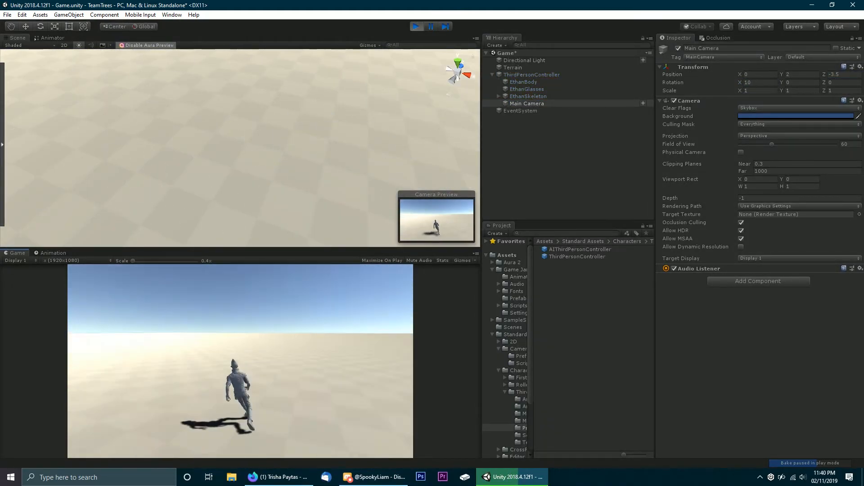
{"action": "left_click", "coordinate": [531, 74]}
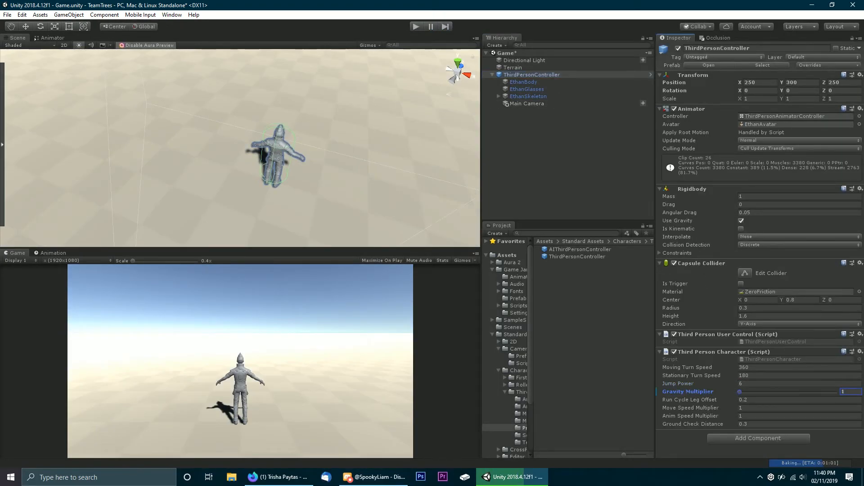
{"action": "left_click", "coordinate": [416, 26]}
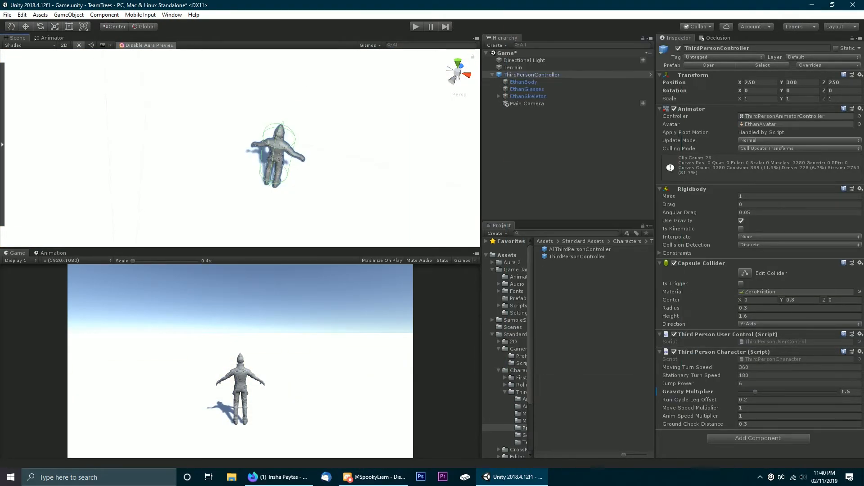
{"action": "left_click", "coordinate": [512, 67]}
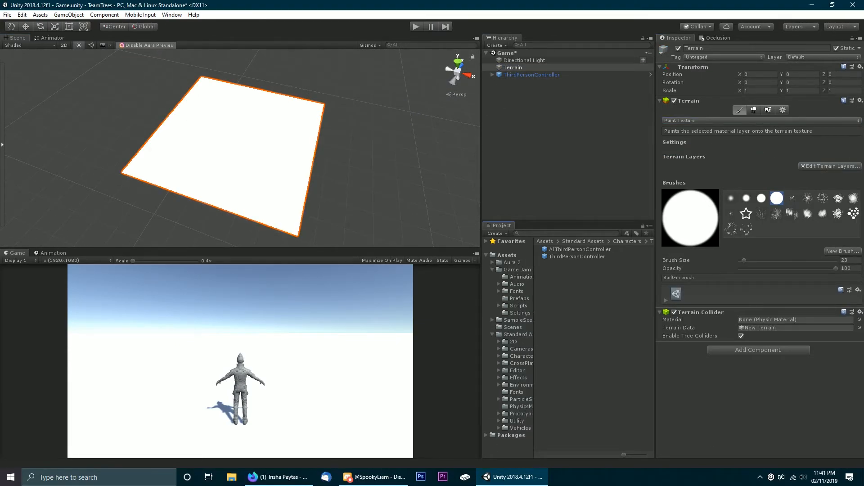
Browse the SurfaceTextures folder and pick the GrassHillAlbedo layer texture
{"action": "left_click", "coordinate": [541, 370]}
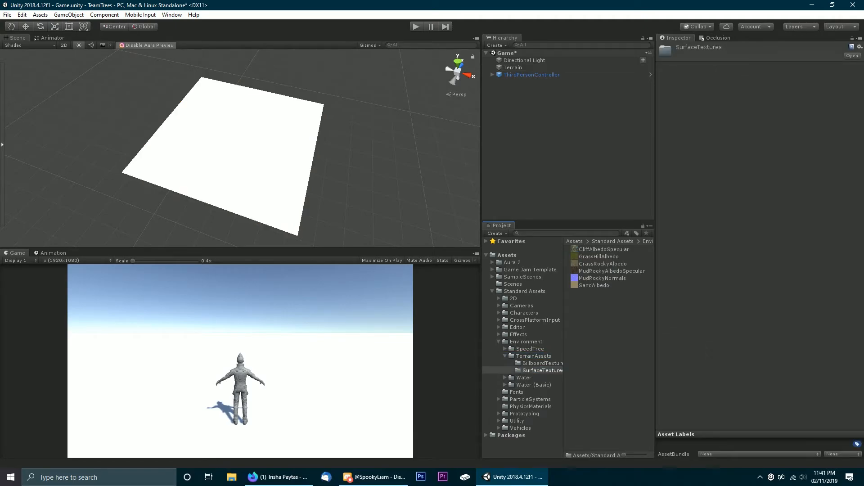
{"action": "left_click", "coordinate": [599, 256]}
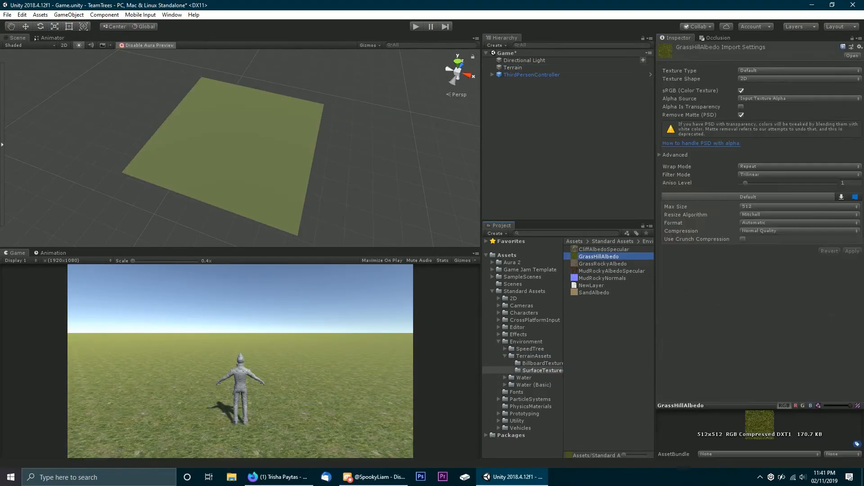
{"action": "left_click", "coordinate": [602, 270]}
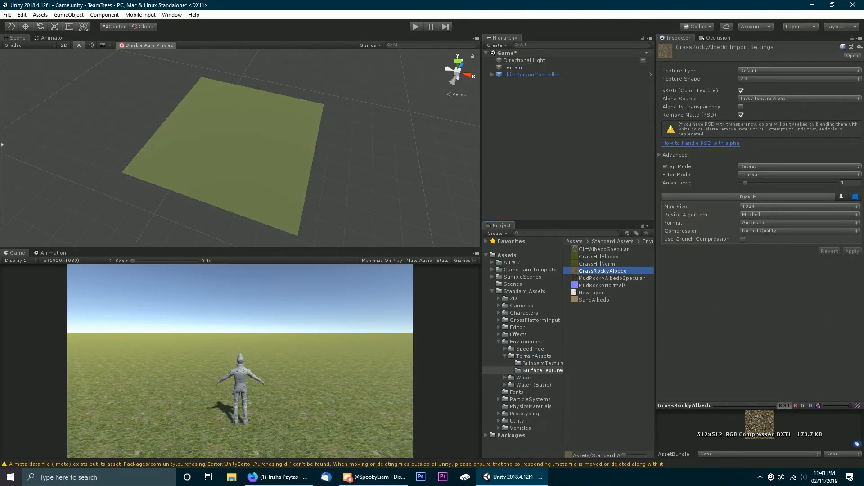
{"action": "left_click", "coordinate": [611, 292]}
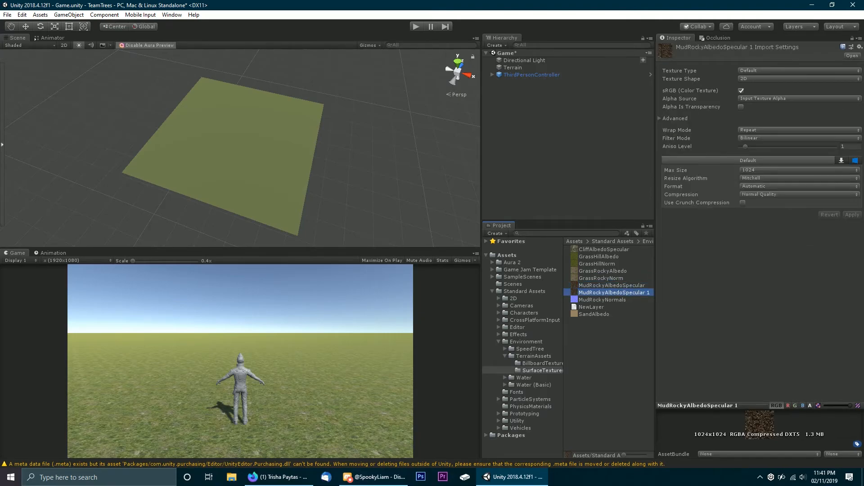
{"action": "left_click", "coordinate": [594, 314]}
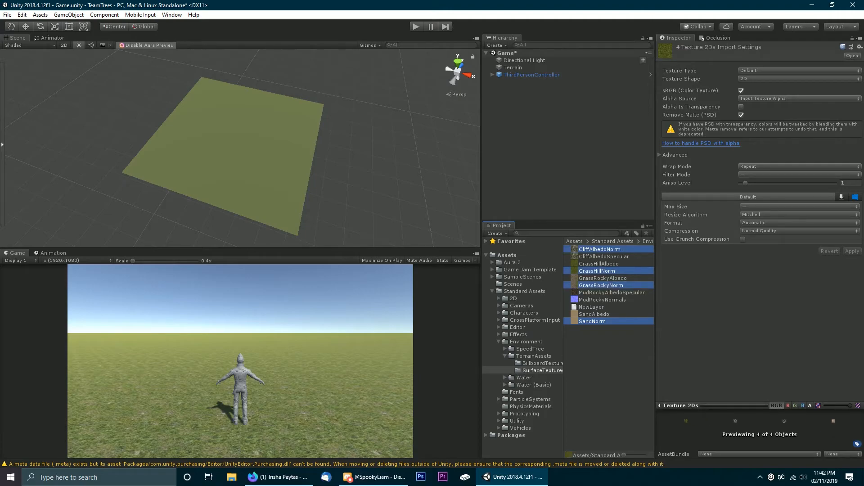
Assign GrassHillNorm as the layer's normal map and adjust its Bumpiness
{"action": "left_click", "coordinate": [513, 67]}
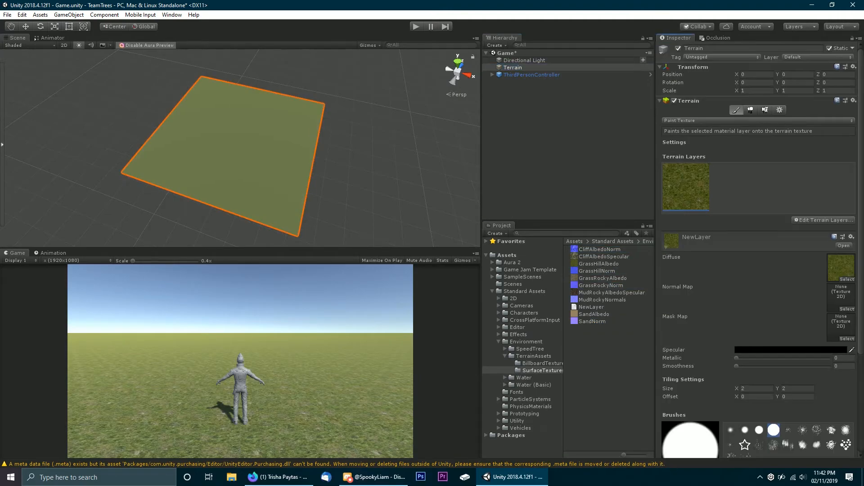
{"action": "left_click", "coordinate": [599, 270]}
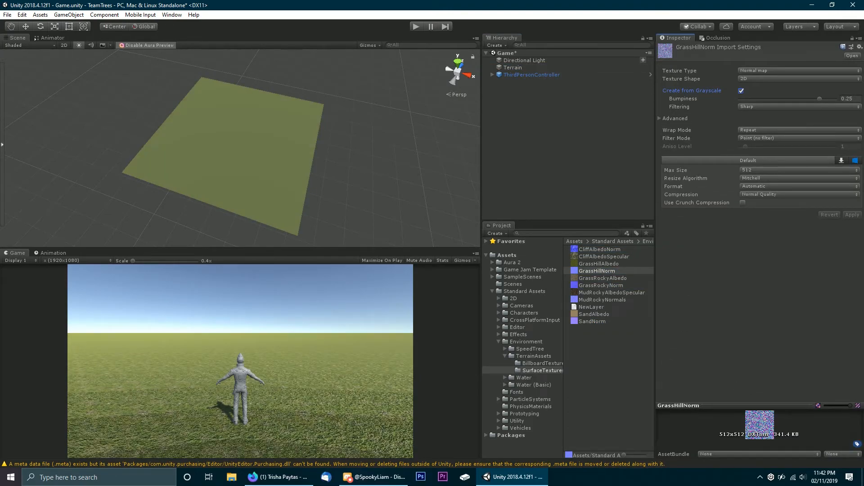
{"action": "left_click", "coordinate": [415, 26]}
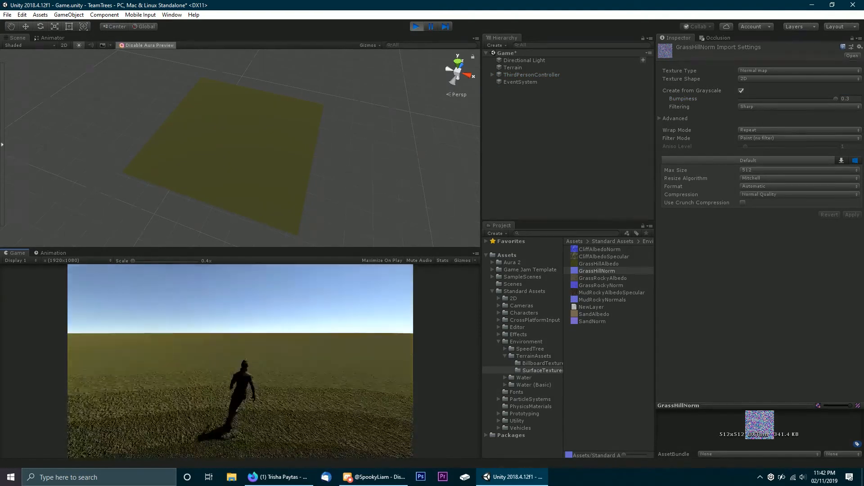
{"action": "left_click", "coordinate": [513, 67]}
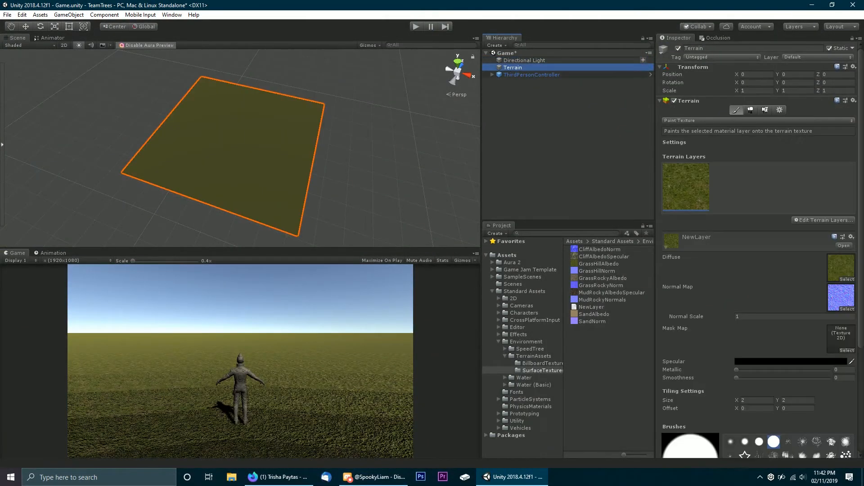
{"action": "left_click", "coordinate": [598, 270]}
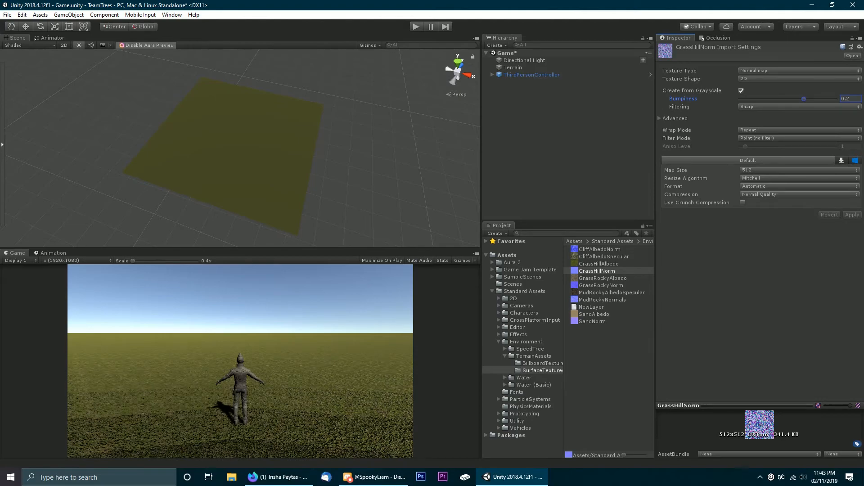
{"action": "left_click", "coordinate": [798, 106]}
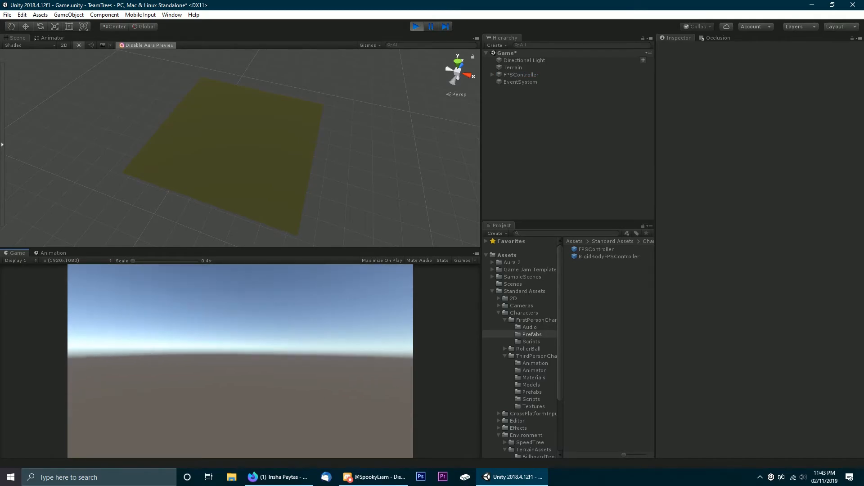
Play-test the grassy terrain as the FPSController, then return to the terrain tools
{"action": "left_click", "coordinate": [521, 74]}
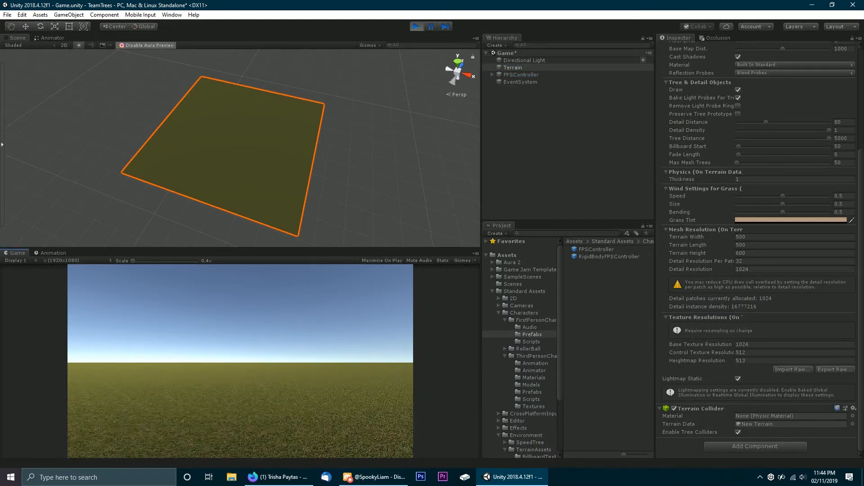
{"action": "left_click", "coordinate": [521, 74]}
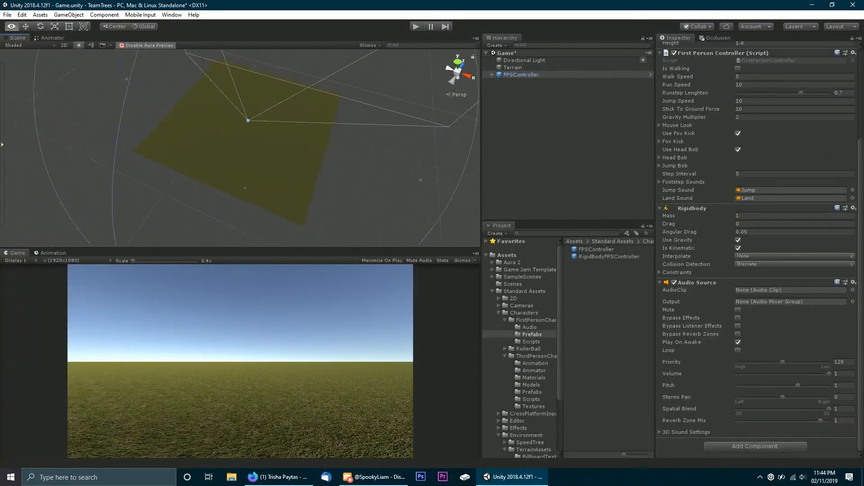
{"action": "left_click", "coordinate": [513, 67]}
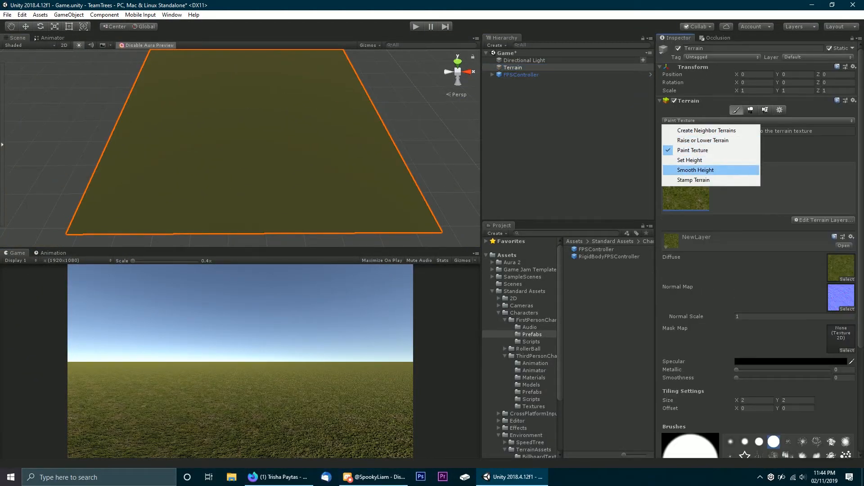
Add GrassFrond02AlbedoAlpha as a grass detail and brush it across the terrain
{"action": "left_click", "coordinate": [767, 110]}
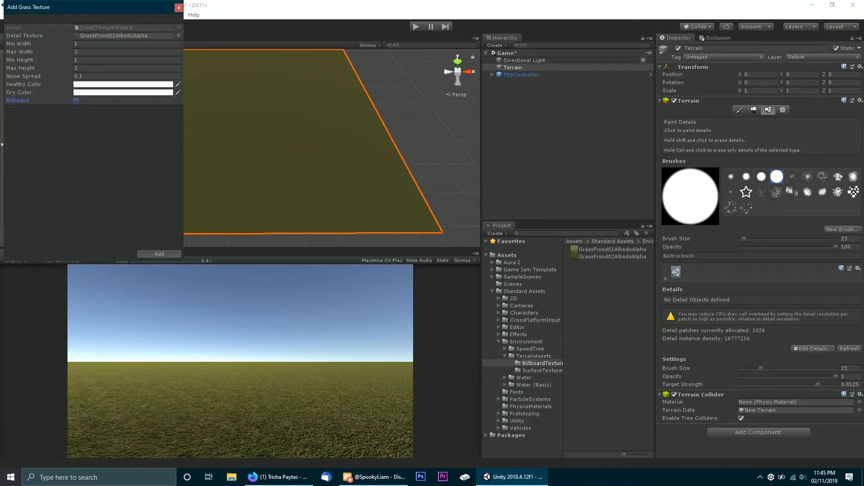
{"action": "left_click", "coordinate": [159, 254]}
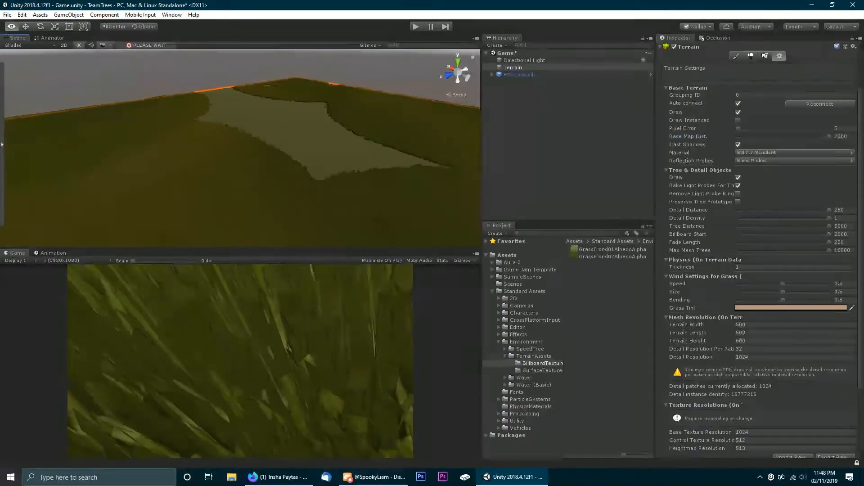
Play-test the scene and set the terrain's Detail Density to 0.1
{"action": "left_click", "coordinate": [521, 74]}
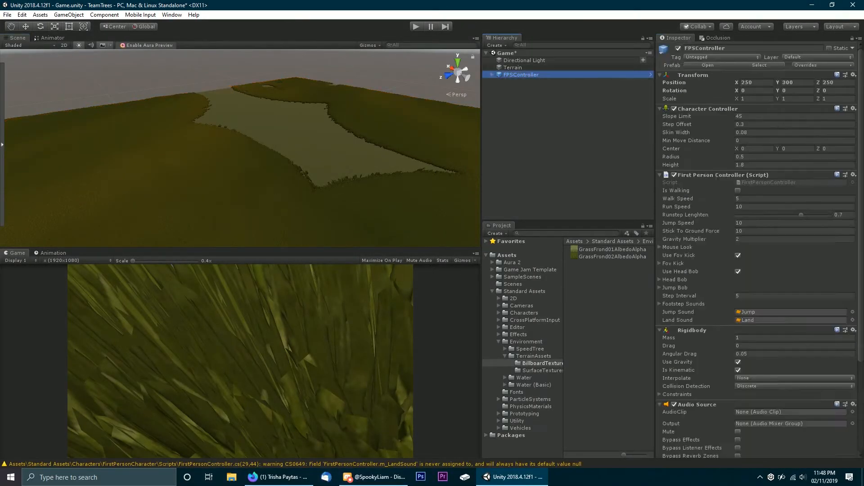
{"action": "left_click", "coordinate": [511, 67]}
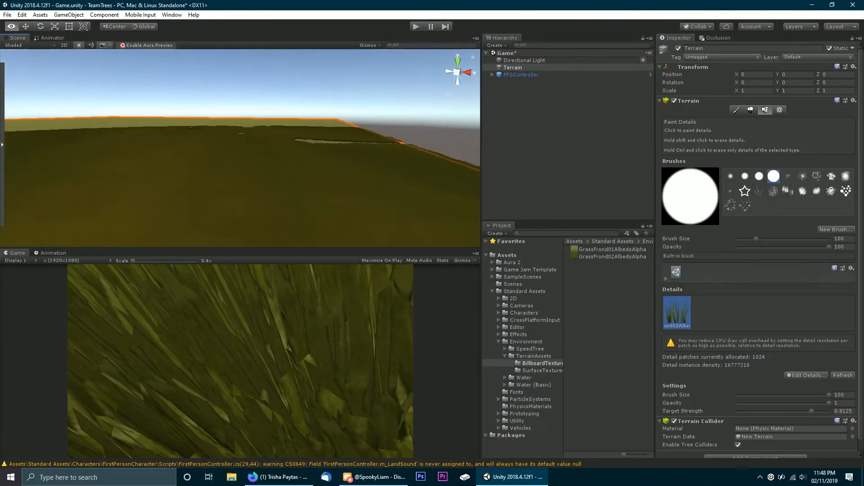
{"action": "left_click", "coordinate": [54, 253]}
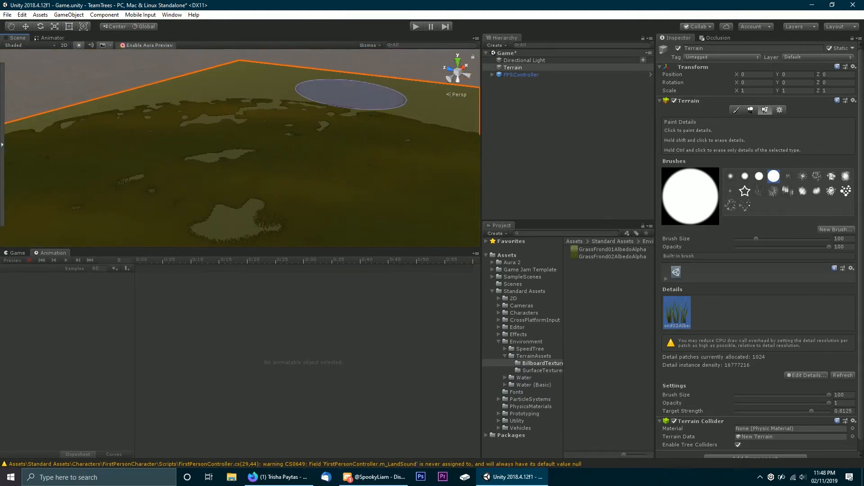
{"action": "left_click", "coordinate": [779, 109]}
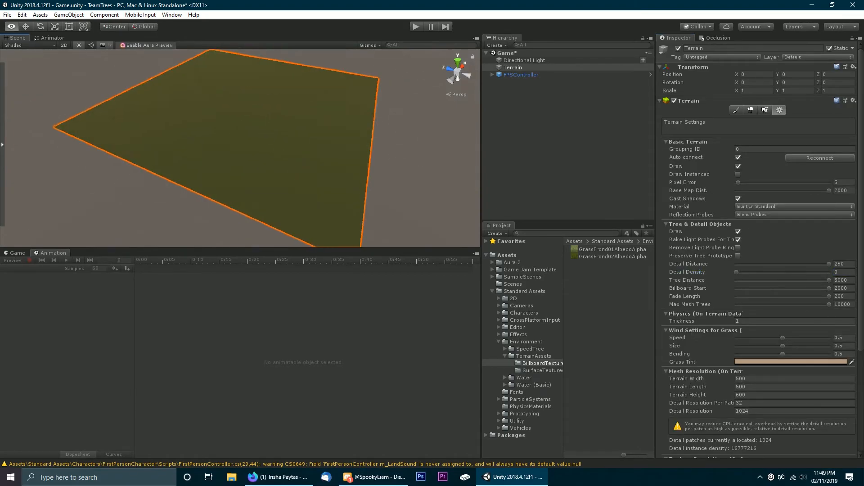
{"action": "left_click", "coordinate": [416, 26]}
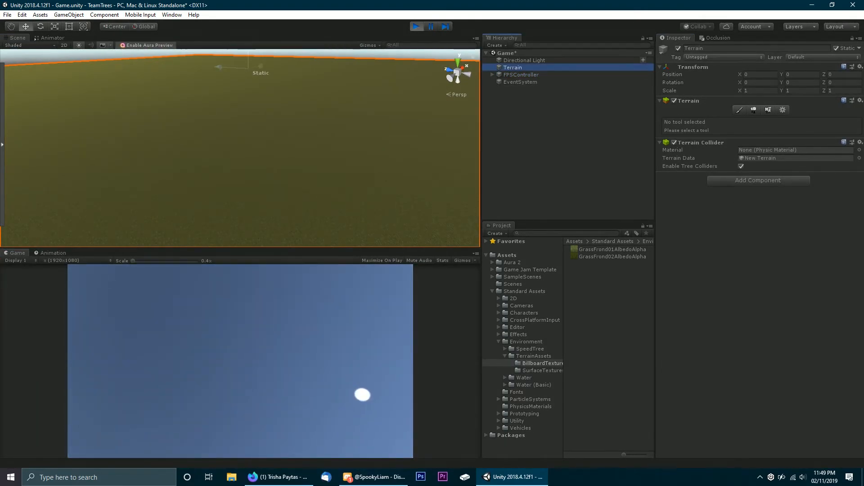
{"action": "left_click", "coordinate": [781, 109]}
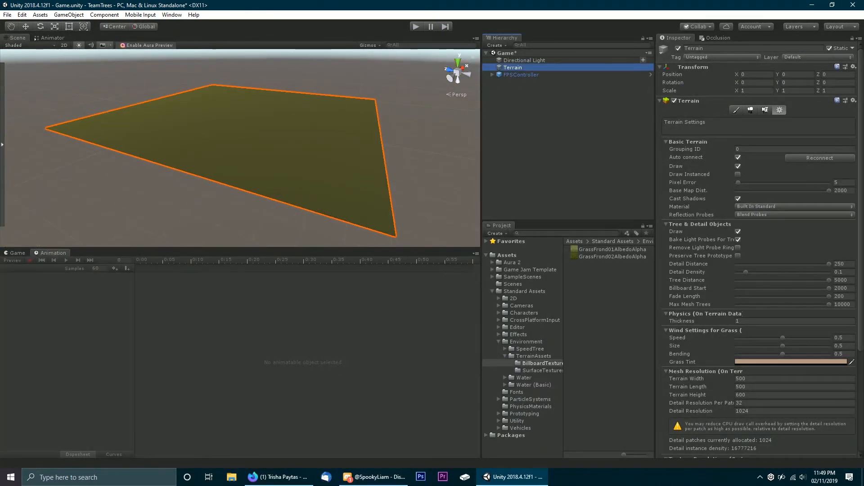
Set grass wind speed, size and bending to 0.2, then show the Paint Trees settings
{"action": "left_click", "coordinate": [765, 110]}
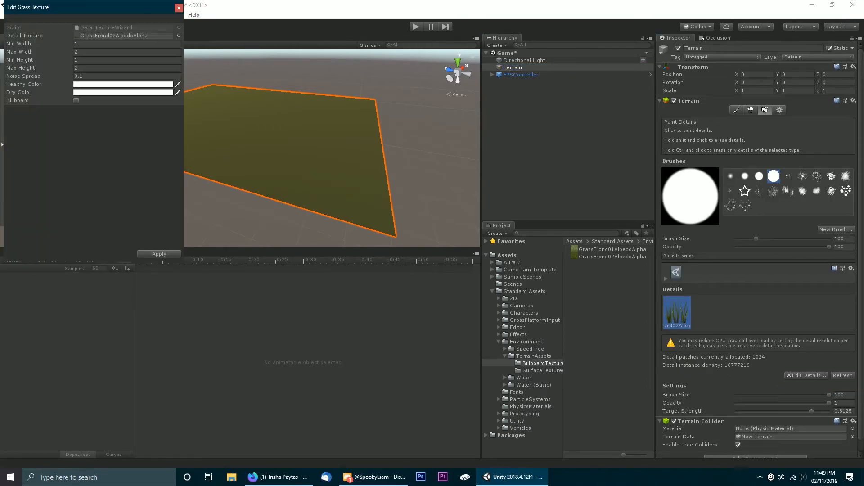
{"action": "left_click", "coordinate": [126, 43]}
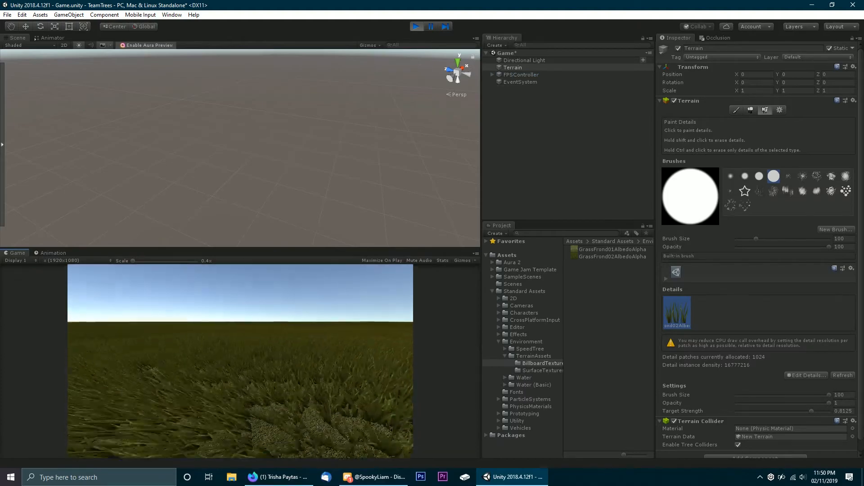
{"action": "left_click", "coordinate": [416, 27]}
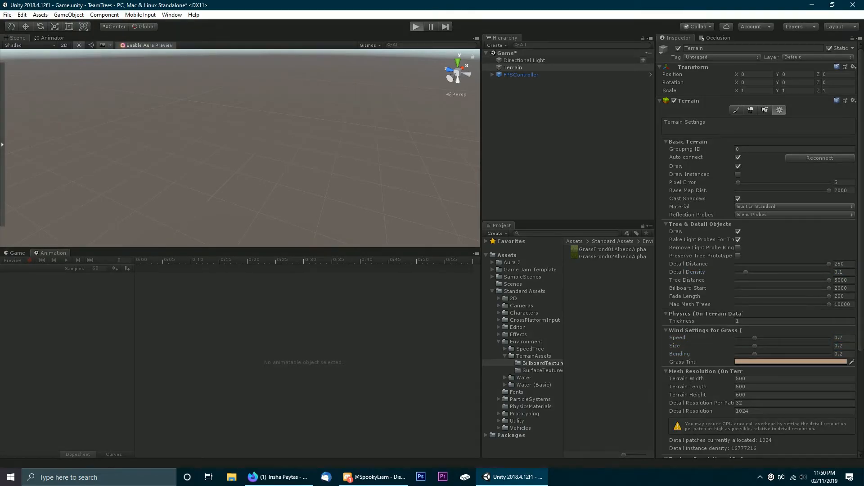
{"action": "left_click", "coordinate": [417, 27]}
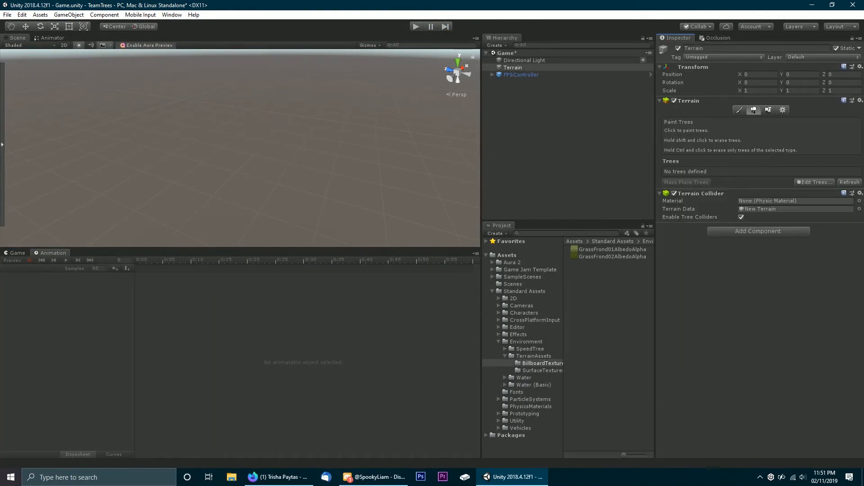
Sculpt a tall mountain with a deep crater using Raise or Lower Terrain and soft brushes
{"action": "left_click", "coordinate": [737, 110]}
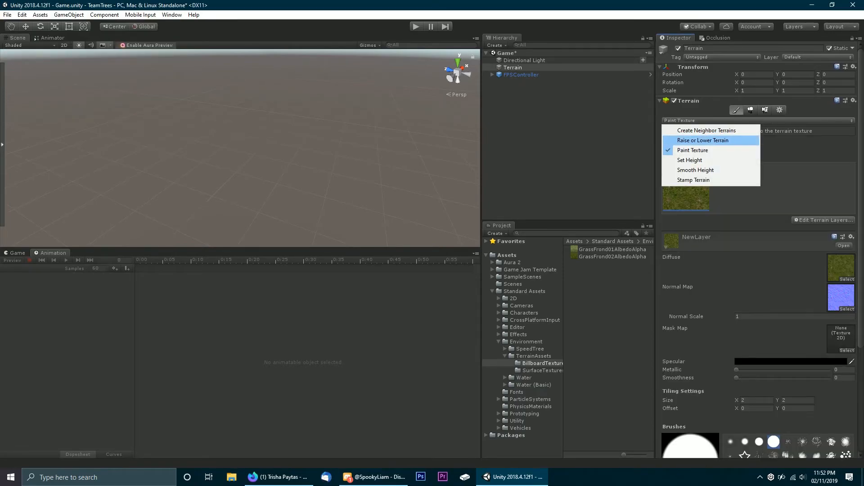
{"action": "left_click", "coordinate": [702, 140]}
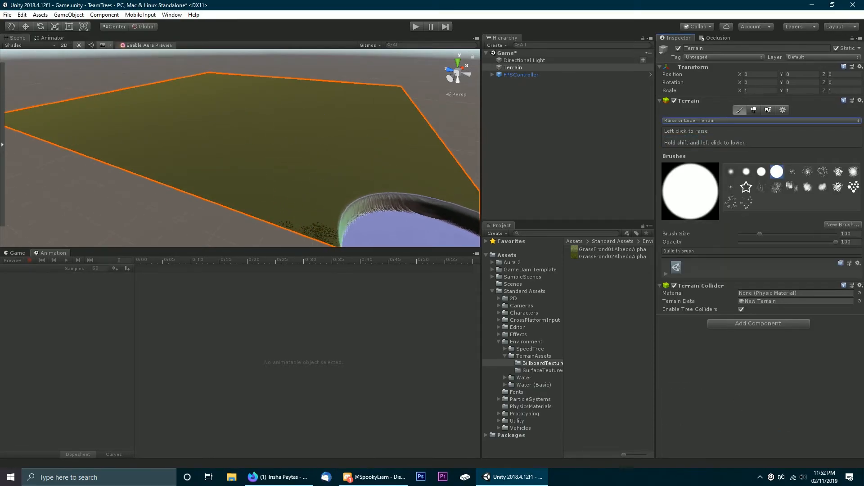
{"action": "left_click", "coordinate": [730, 172]}
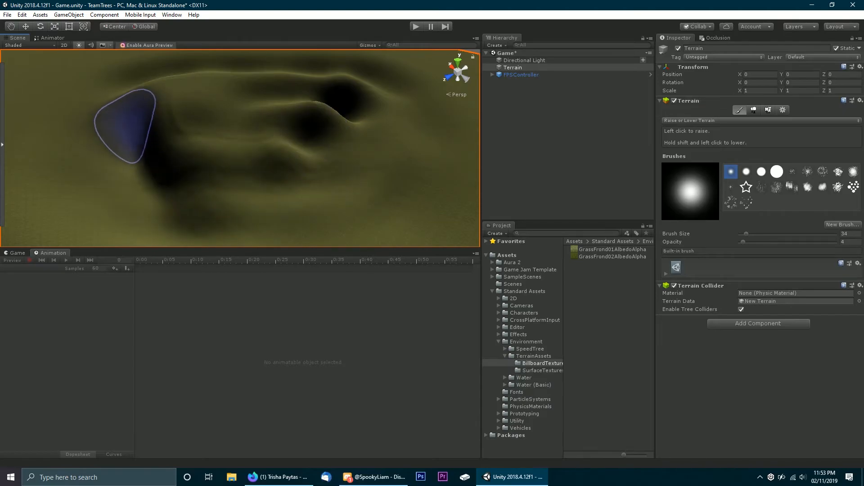
{"action": "left_click", "coordinate": [745, 172]}
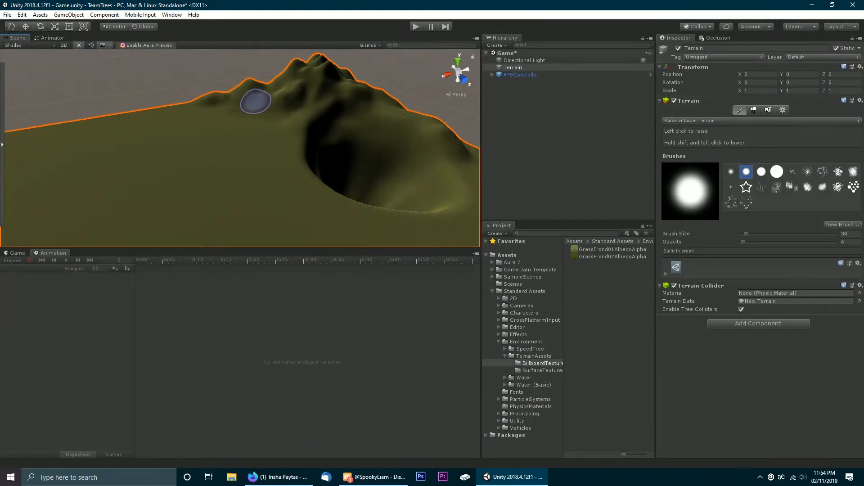
{"action": "left_click", "coordinate": [688, 120]}
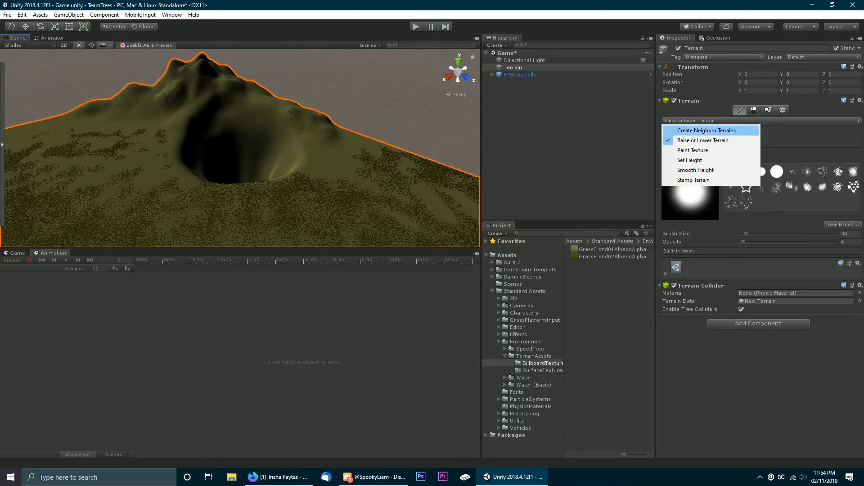
Switch to Paint Texture, use the grass layer's options menu, and search for 'water'
{"action": "left_click", "coordinate": [692, 150]}
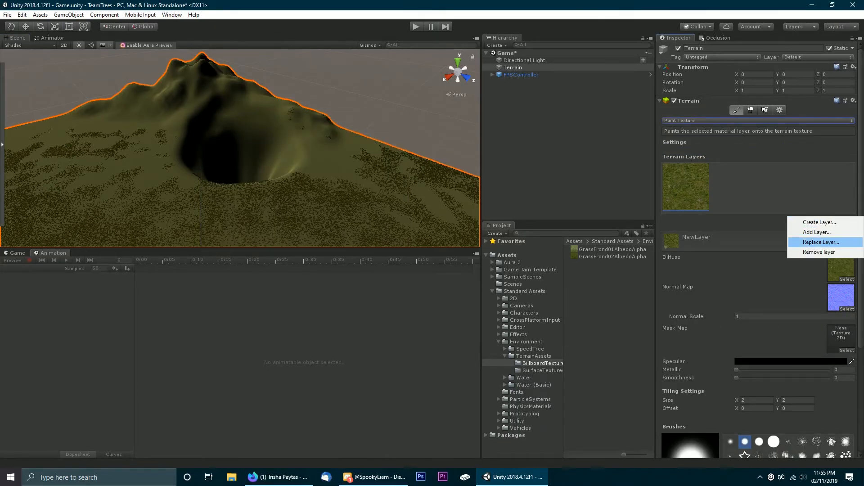
{"action": "left_click", "coordinate": [820, 242]}
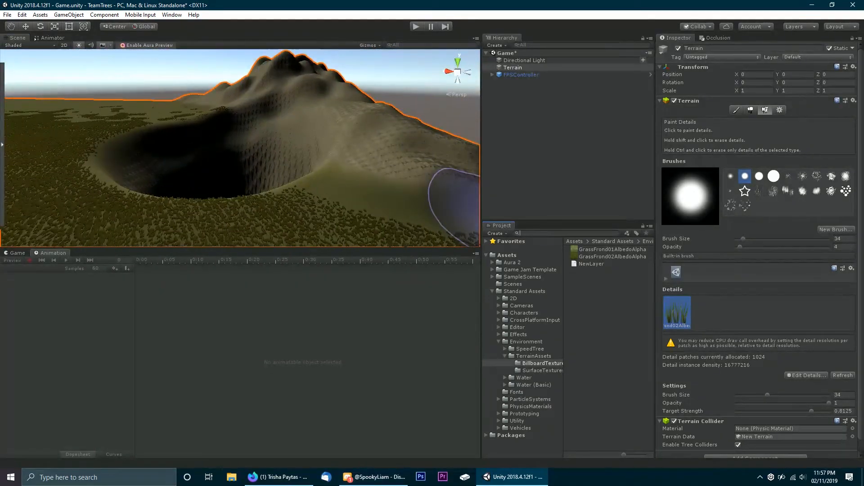
{"action": "type", "text": "water"}
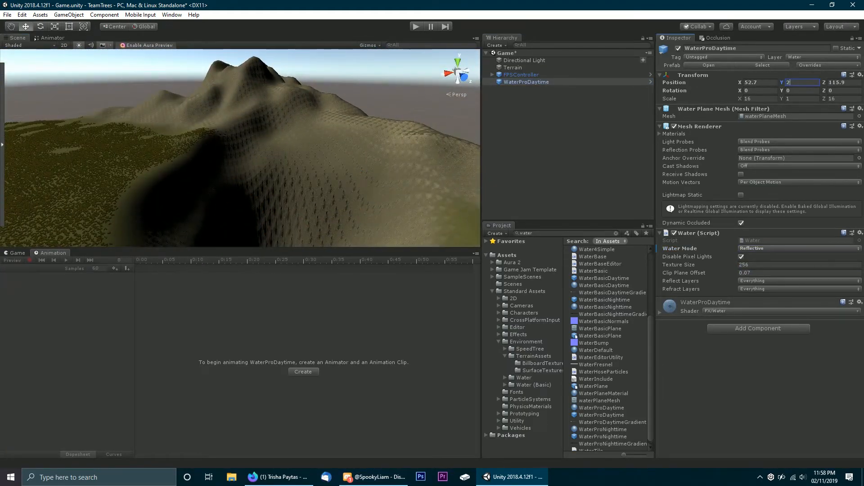
Enter 299 as the water object's Position Y
{"action": "type", "text": "299"}
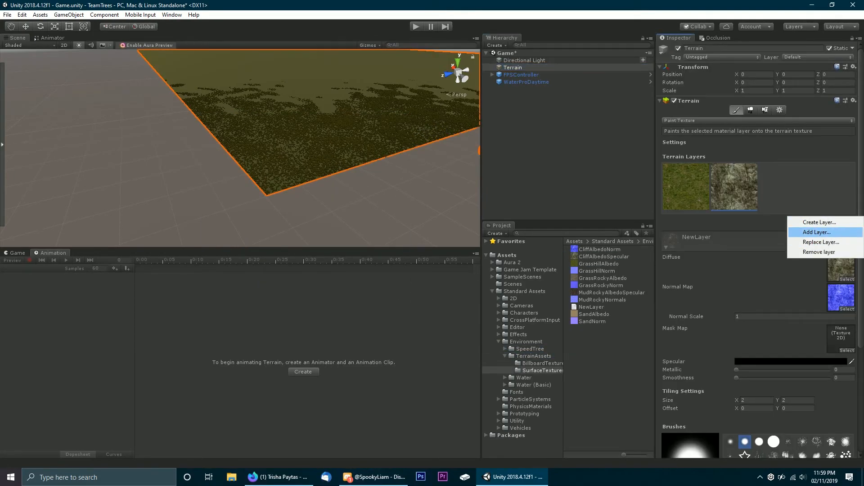
Add a SandAlbedo texture layer and paint sand near the terrain's edge
{"action": "left_click", "coordinate": [815, 232]}
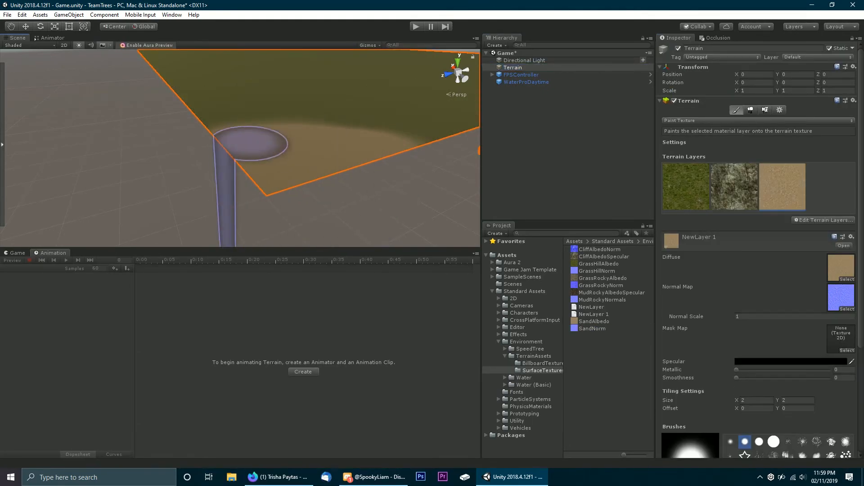
{"action": "left_click", "coordinate": [764, 109]}
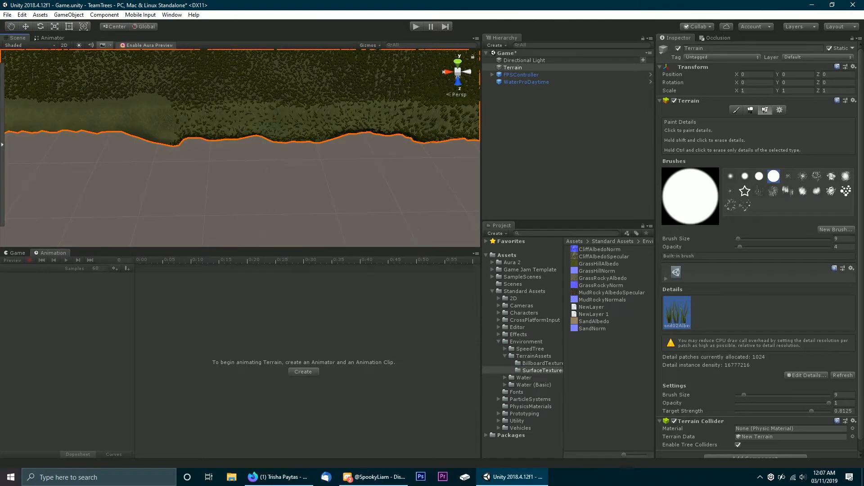
Paint grass details across the terrain and along its edges
{"action": "left_click", "coordinate": [342, 118]}
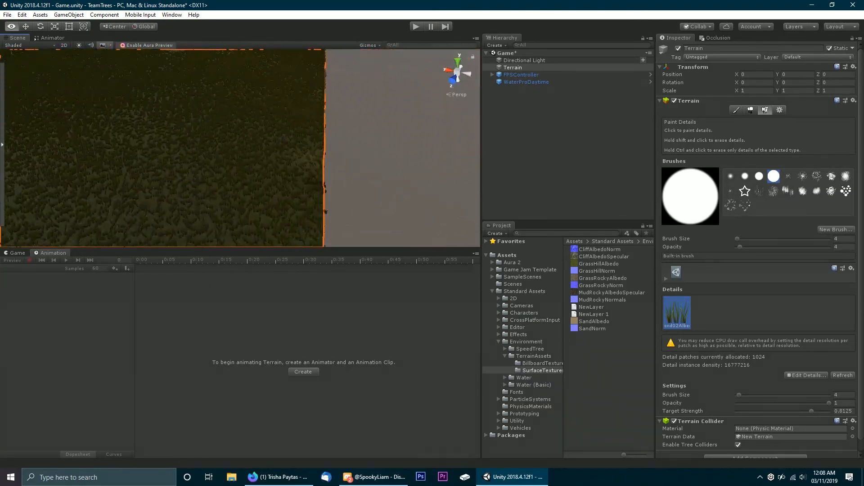
{"action": "left_click", "coordinate": [736, 109]}
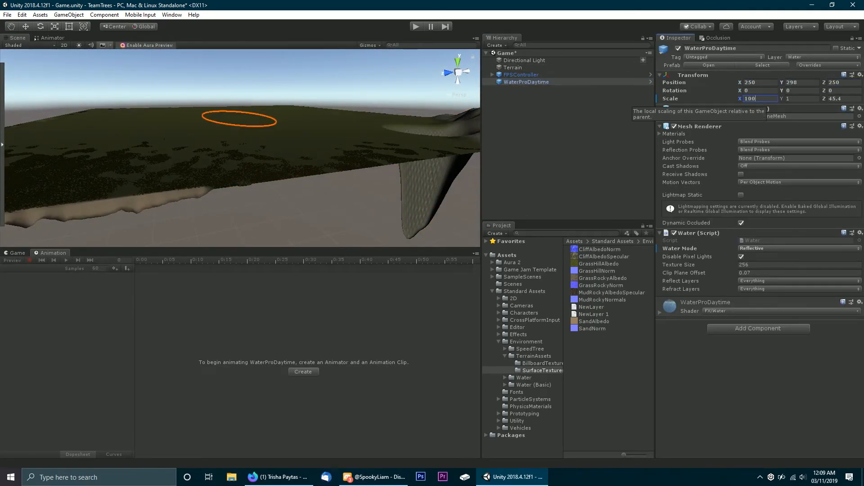
Stretch the WaterProDaytime plane to scale 500, then reselect the terrain
{"action": "type", "text": "500"}
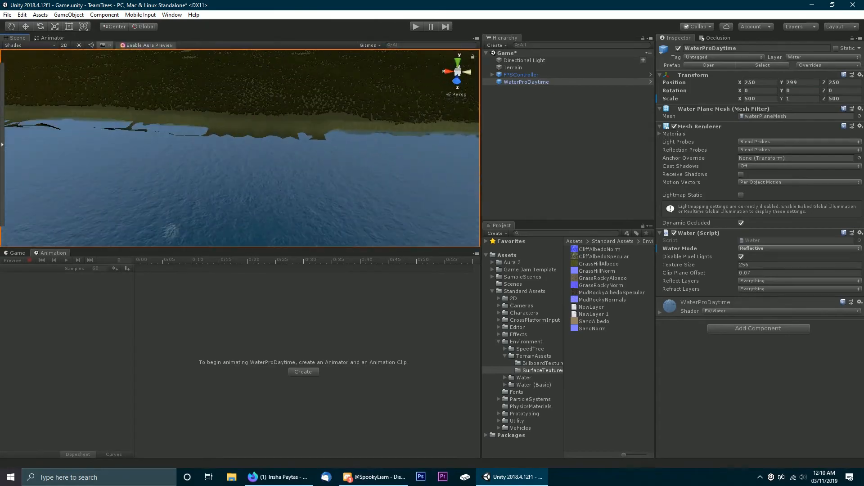
{"action": "left_click", "coordinate": [512, 67]}
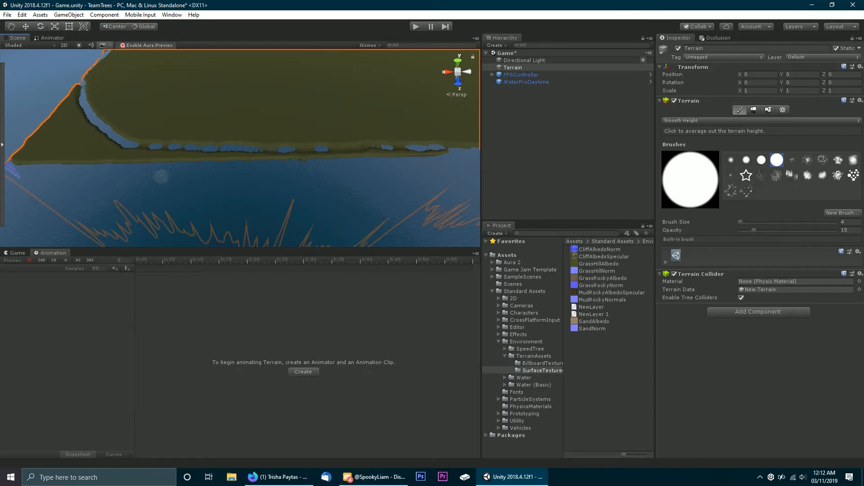
Switch the terrain tool to Raise or Lower Terrain for sculpting the shoreline banks
{"action": "left_click", "coordinate": [680, 120]}
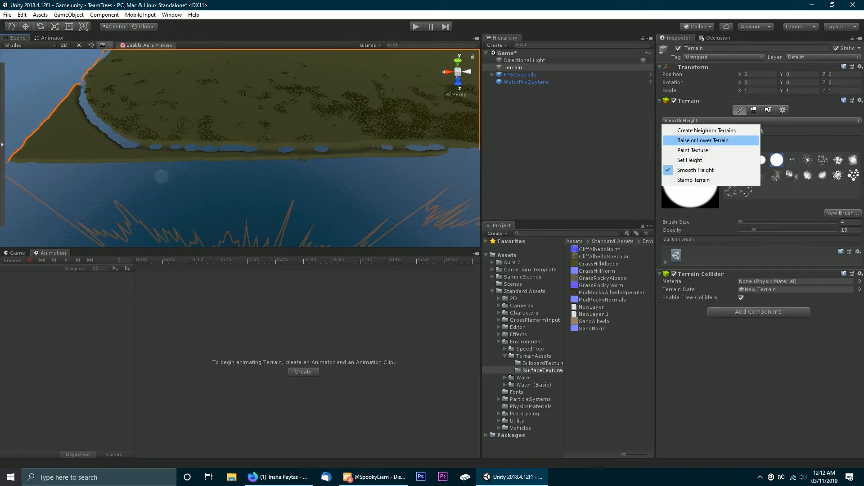
{"action": "left_click", "coordinate": [700, 140]}
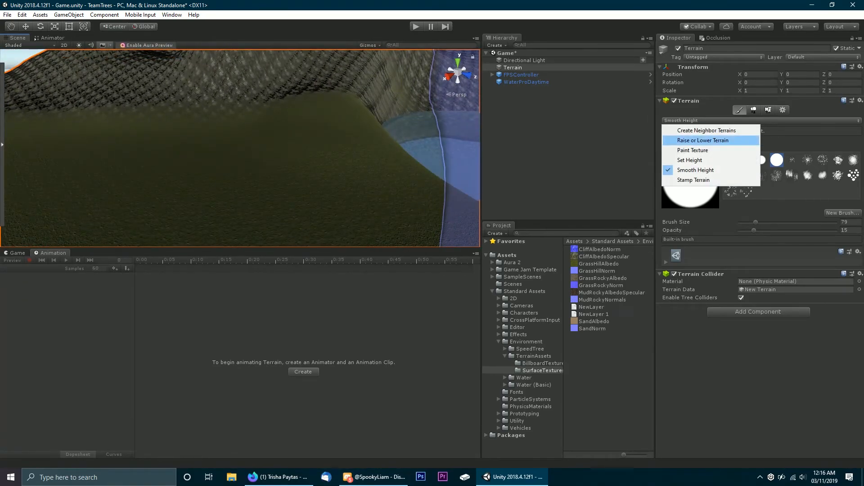
Paint grass texture onto the lowland beside the water, then switch to Paint Details
{"action": "left_click", "coordinate": [691, 150]}
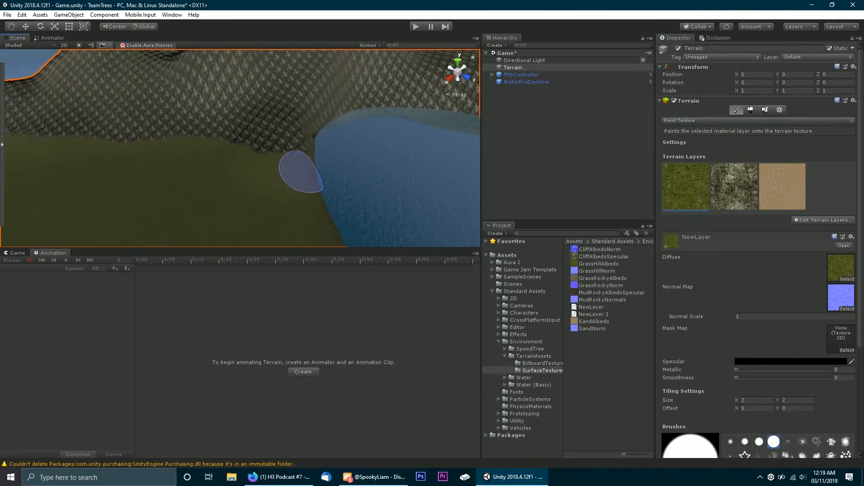
{"action": "left_click", "coordinate": [764, 110]}
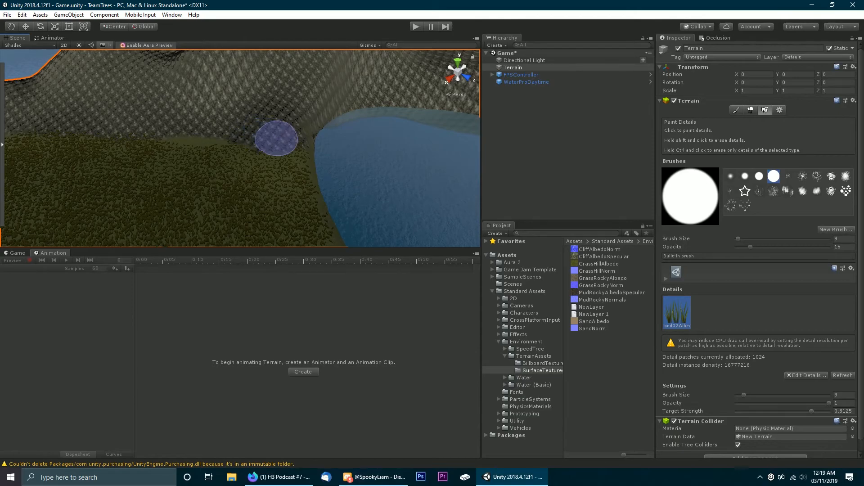
{"action": "mouse_move", "coordinate": [185, 125]}
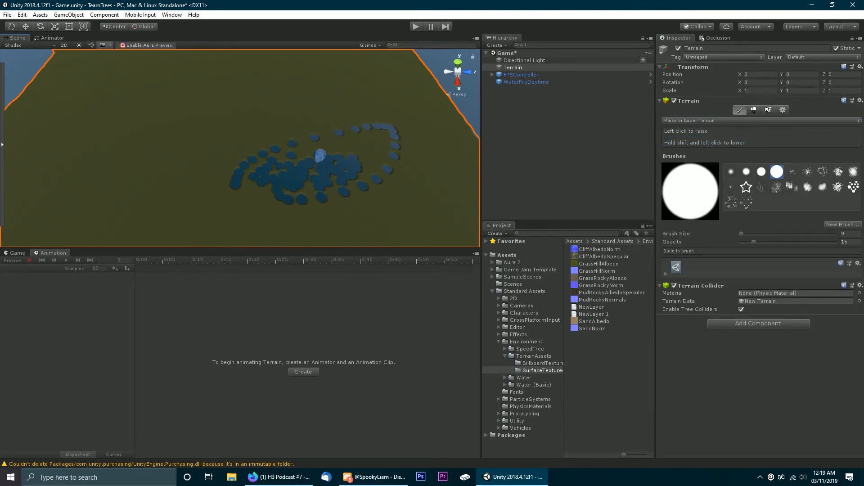
Dig and smooth a lake basin in the terrain, then paint grass details over the hills
{"action": "left_click", "coordinate": [320, 155]}
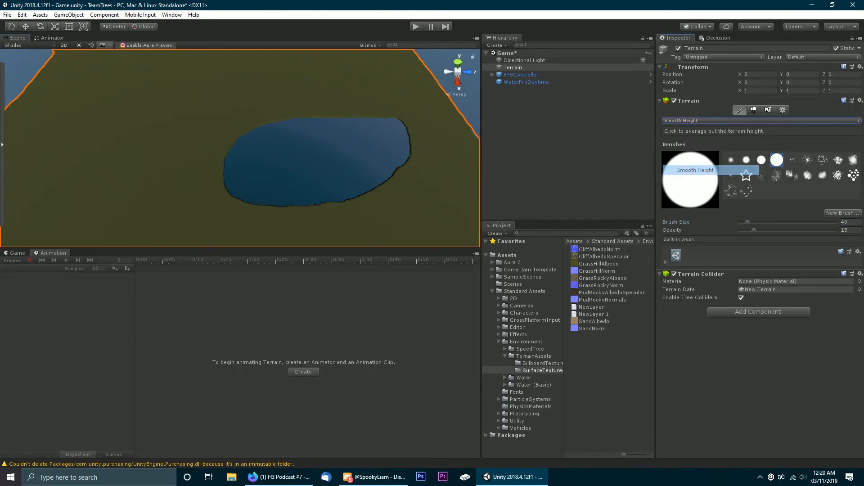
{"action": "left_click", "coordinate": [358, 160]}
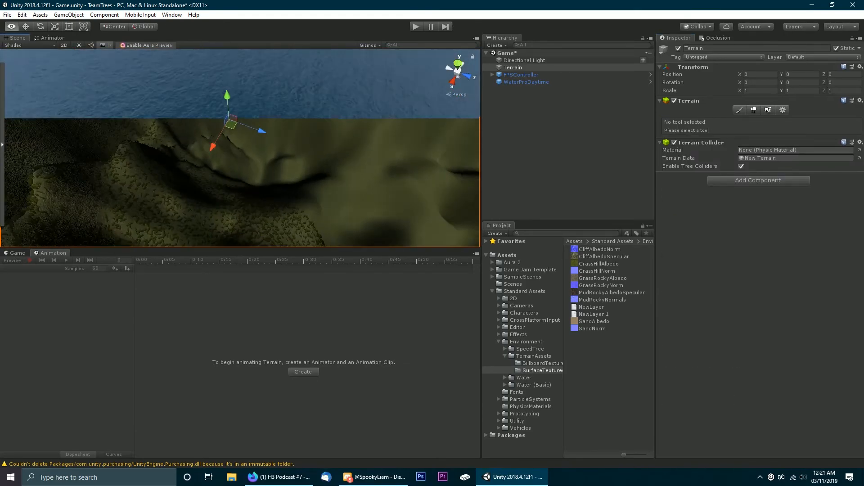
{"action": "left_click", "coordinate": [764, 109]}
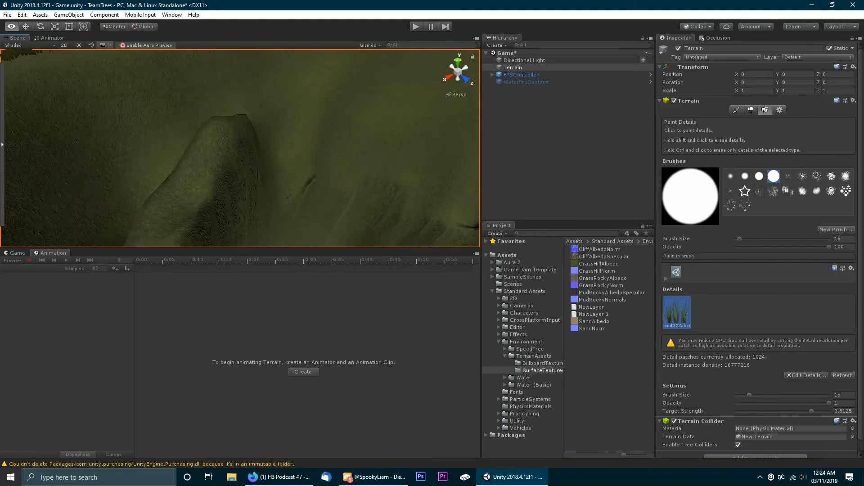
{"action": "left_click", "coordinate": [528, 81]}
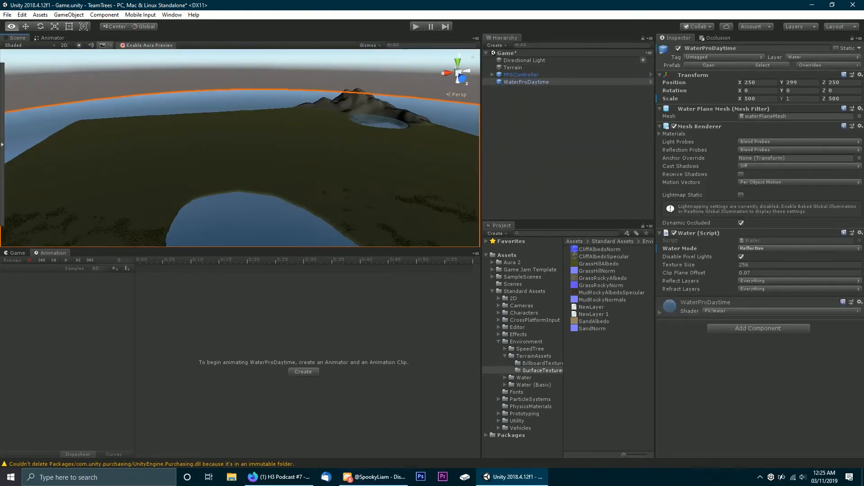
Dig a wider lake with Raise or Lower Terrain and form flat islands with Set Height
{"action": "left_click", "coordinate": [513, 67]}
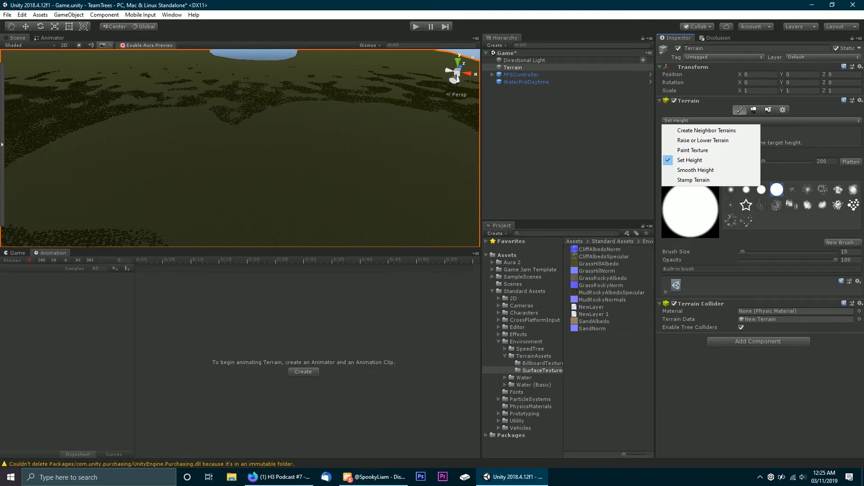
{"action": "left_click", "coordinate": [703, 140]}
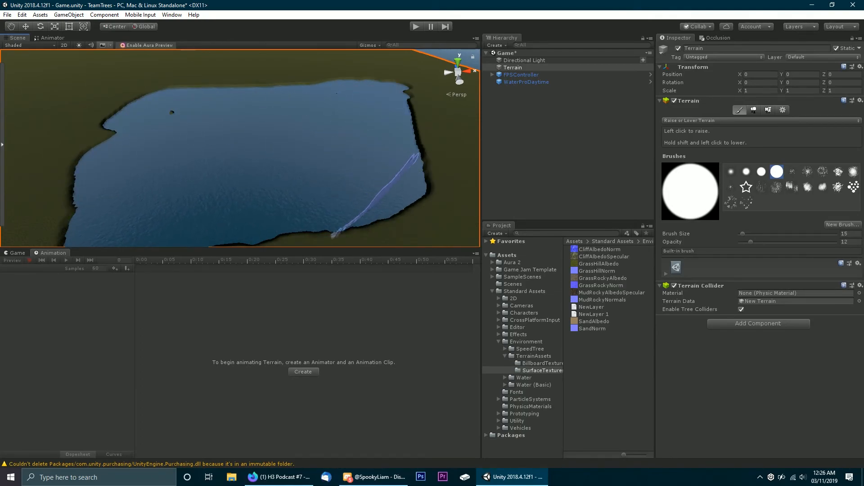
{"action": "left_click", "coordinate": [754, 110]}
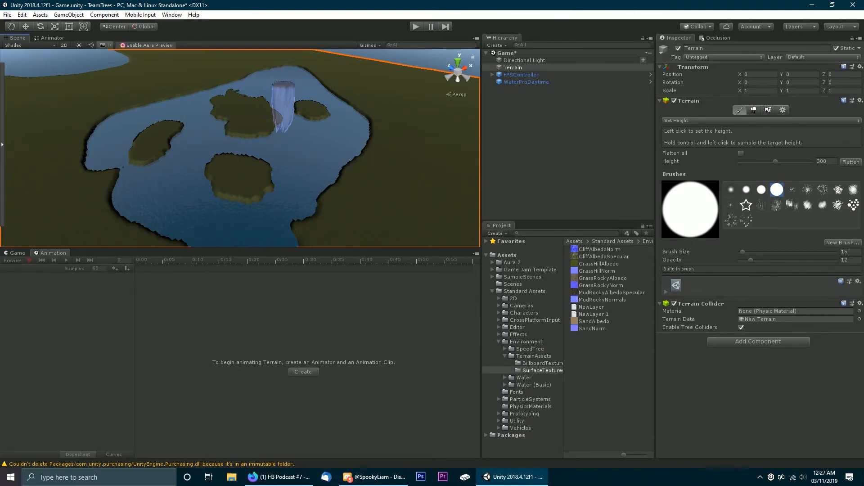
{"action": "left_click", "coordinate": [765, 110]}
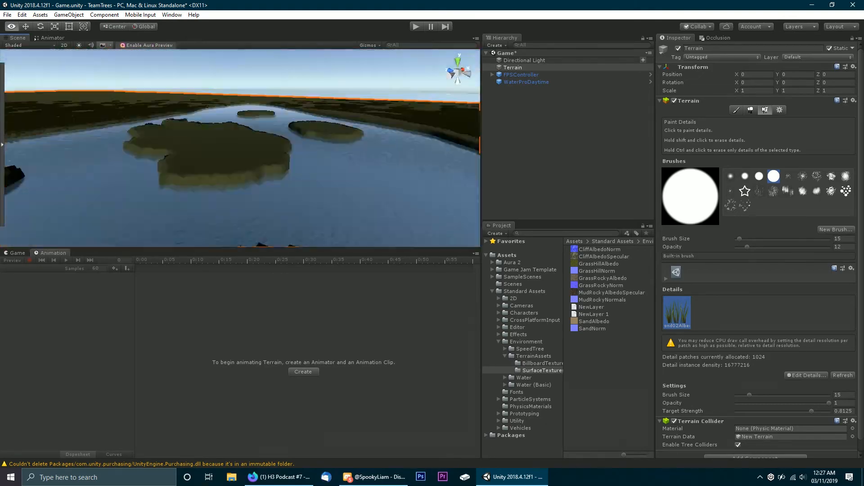
Sculpt the lake islands with Raise/Lower, then paint the sand layer onto them
{"action": "left_click", "coordinate": [740, 110]}
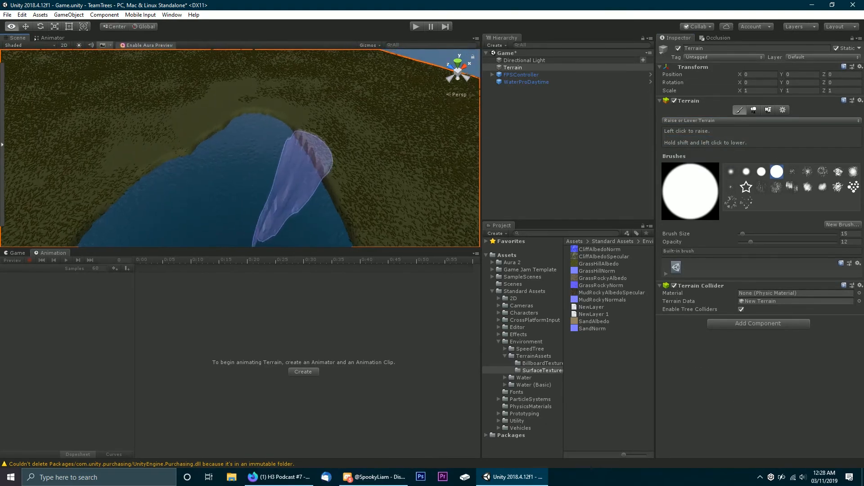
{"action": "left_click", "coordinate": [764, 110]}
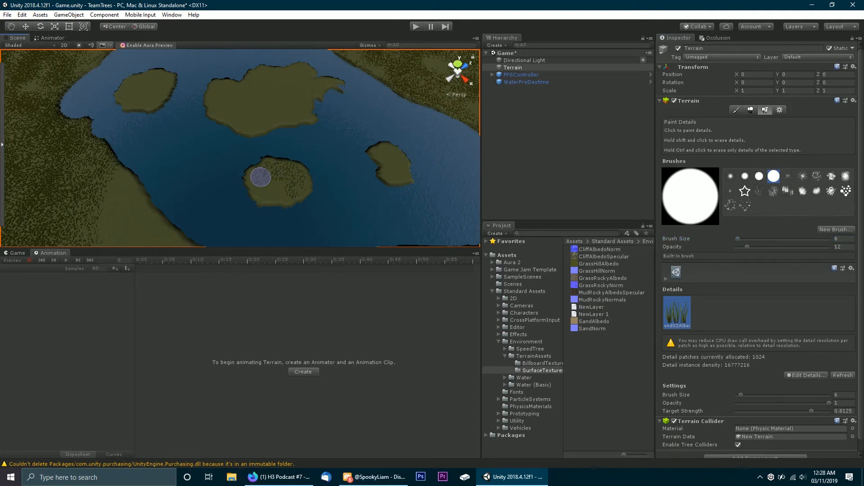
{"action": "mouse_move", "coordinate": [274, 101]}
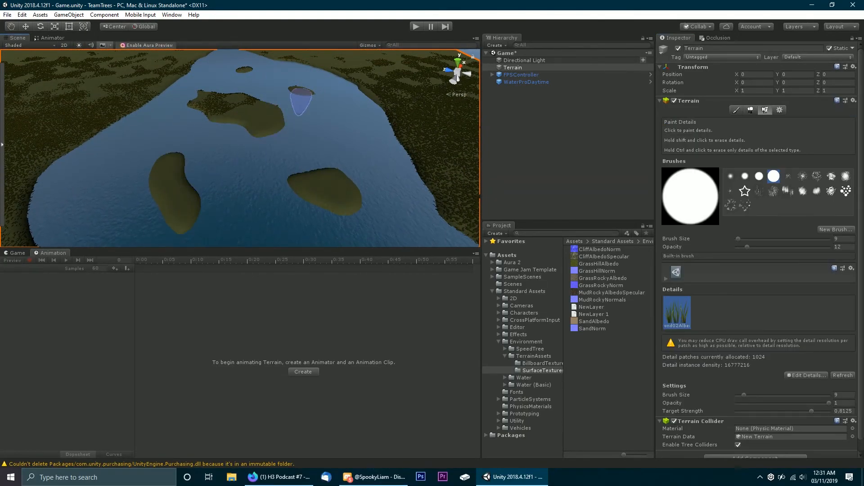
{"action": "left_click", "coordinate": [758, 121]}
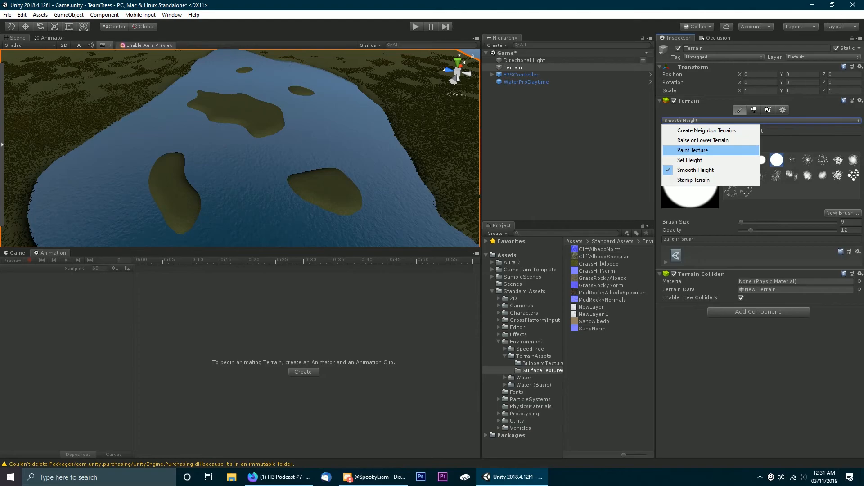
{"action": "left_click", "coordinate": [692, 150]}
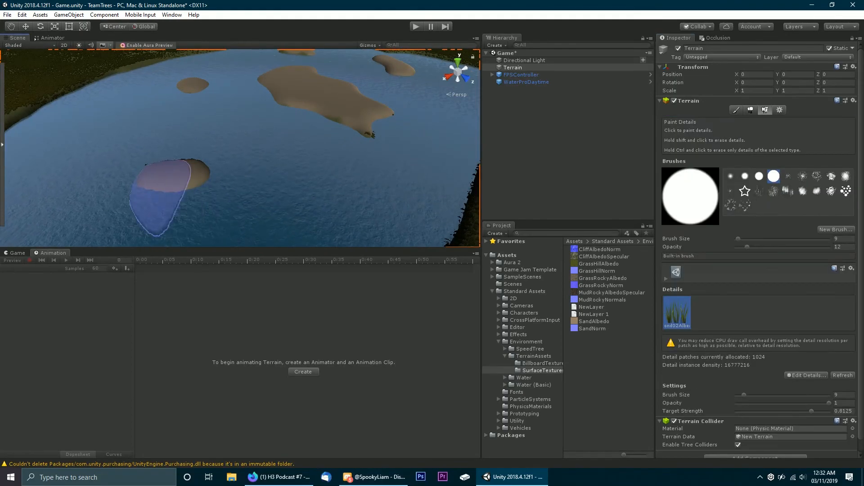
{"action": "left_click", "coordinate": [736, 110]}
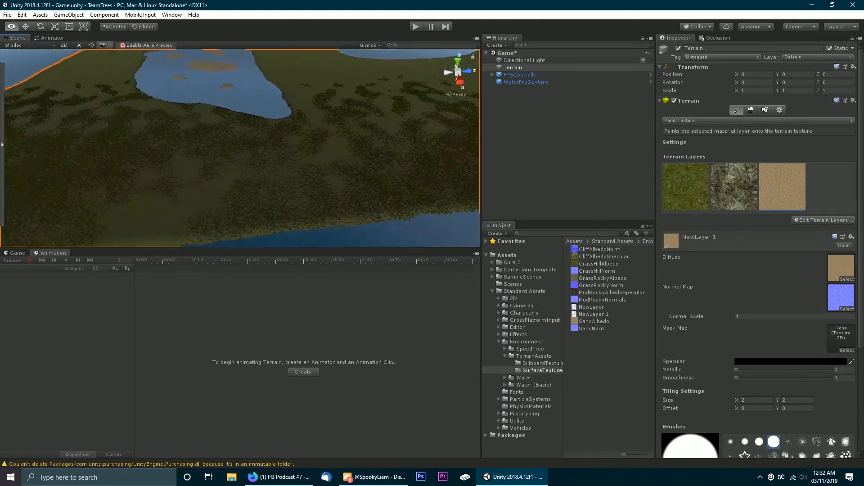
Add SpeedTree tree types, including a palm, and mass-place trees around the lake
{"action": "left_click", "coordinate": [753, 110]}
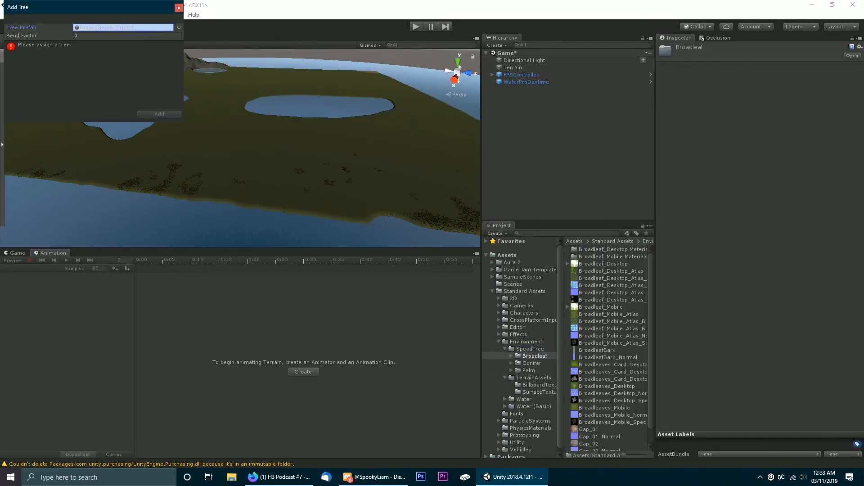
{"action": "left_click", "coordinate": [512, 67]}
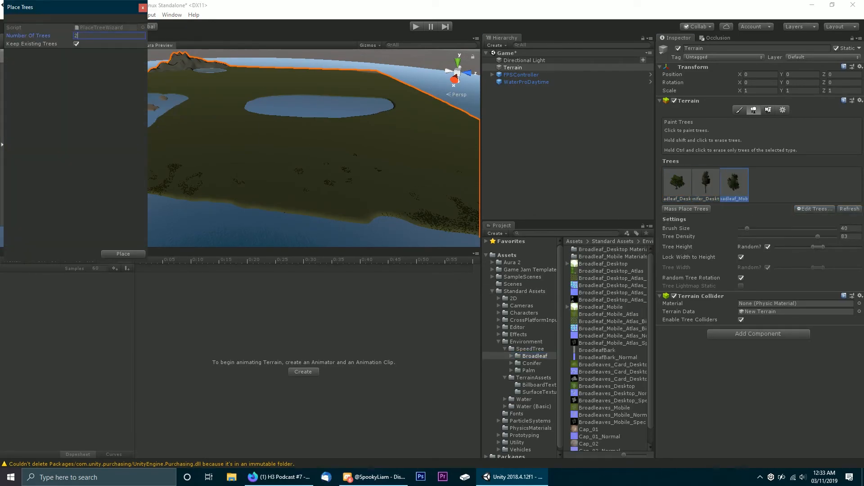
{"action": "left_click", "coordinate": [123, 253]}
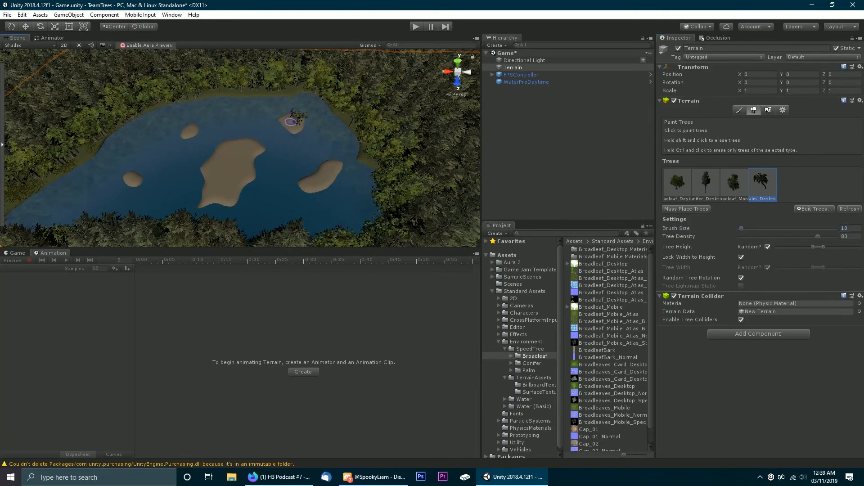
Paint palm trees onto the small island and the large central island
{"action": "left_click", "coordinate": [247, 174]}
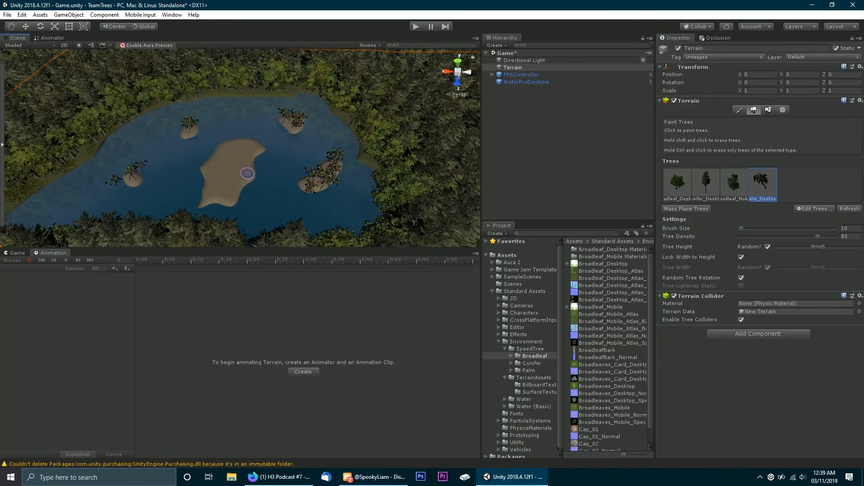
{"action": "left_click", "coordinate": [247, 174]}
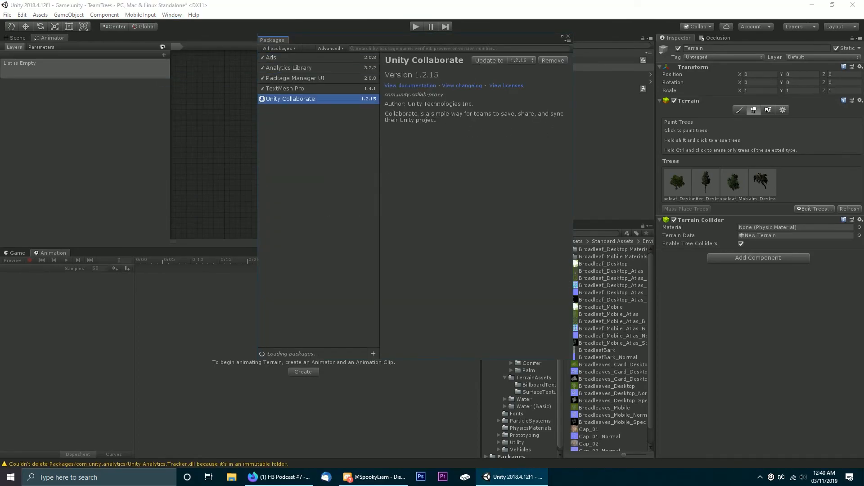
Remove Unity Collaborate and TextMesh Pro, then install Post Processing from All packages
{"action": "left_click", "coordinate": [270, 57]}
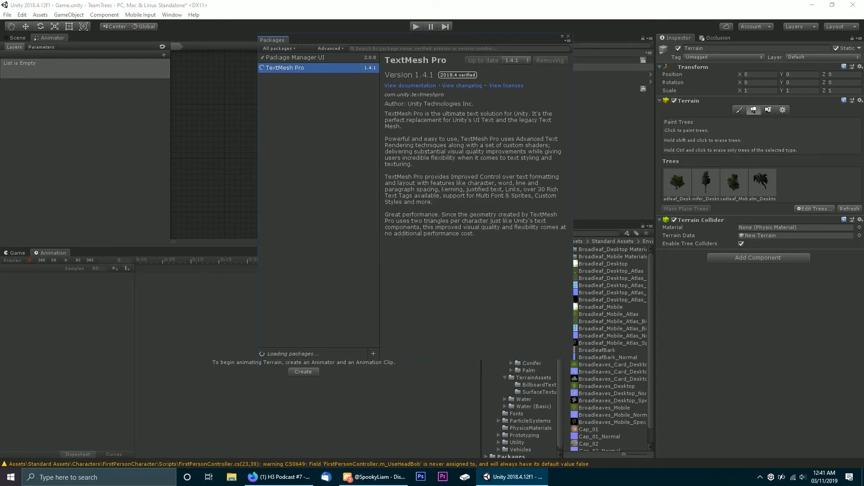
{"action": "left_click", "coordinate": [294, 57]}
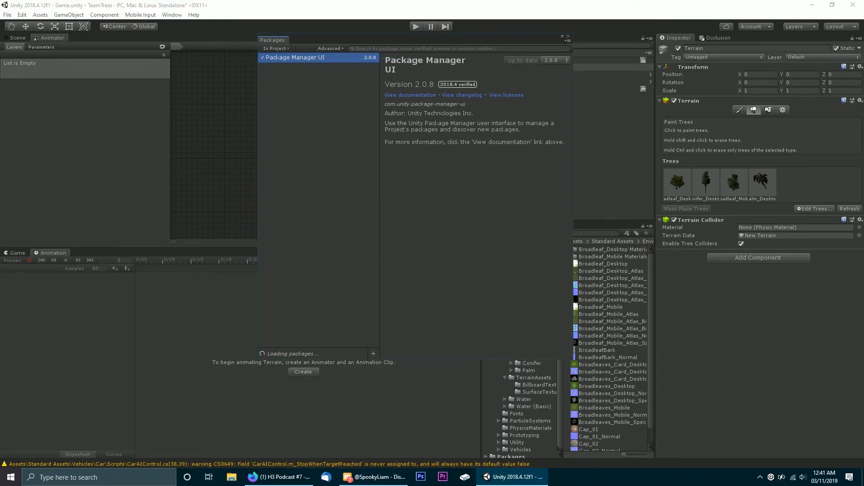
{"action": "left_click", "coordinate": [288, 258]}
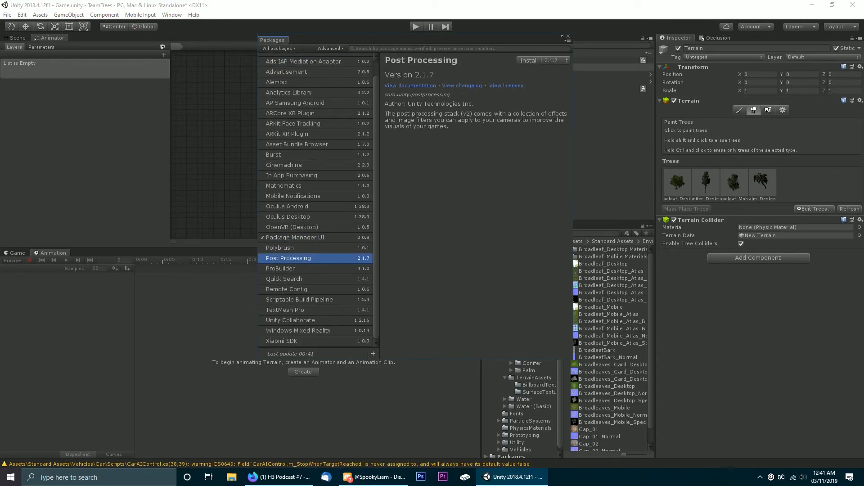
{"action": "left_click", "coordinate": [527, 60]}
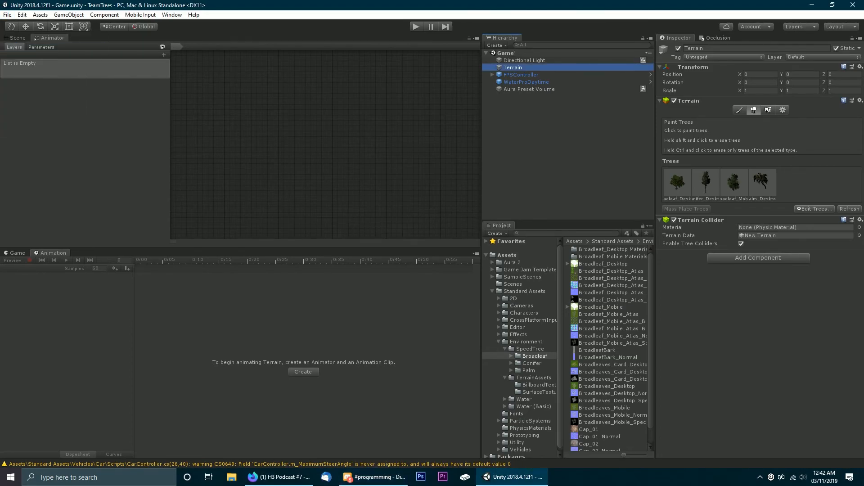
Give FirstPersonCharacter a Post-process Volume with Ambient Occlusion, more effects and colour grading post-exposure
{"action": "left_click", "coordinate": [537, 81]}
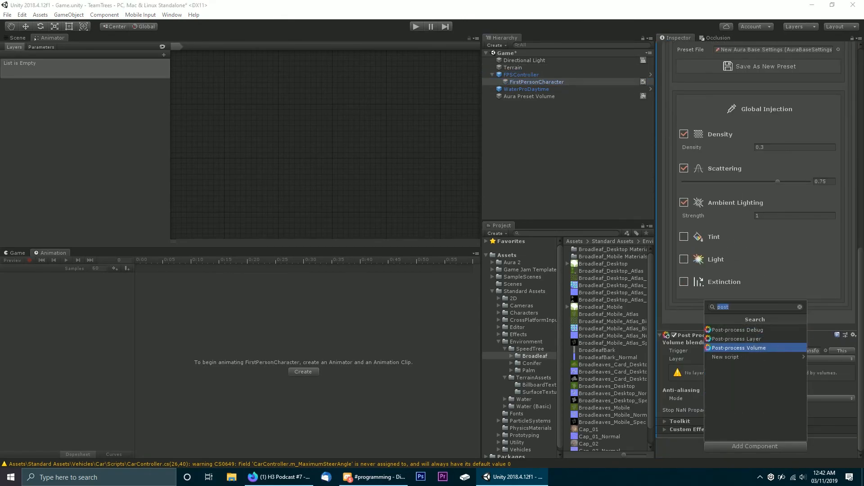
{"action": "left_click", "coordinate": [739, 348]}
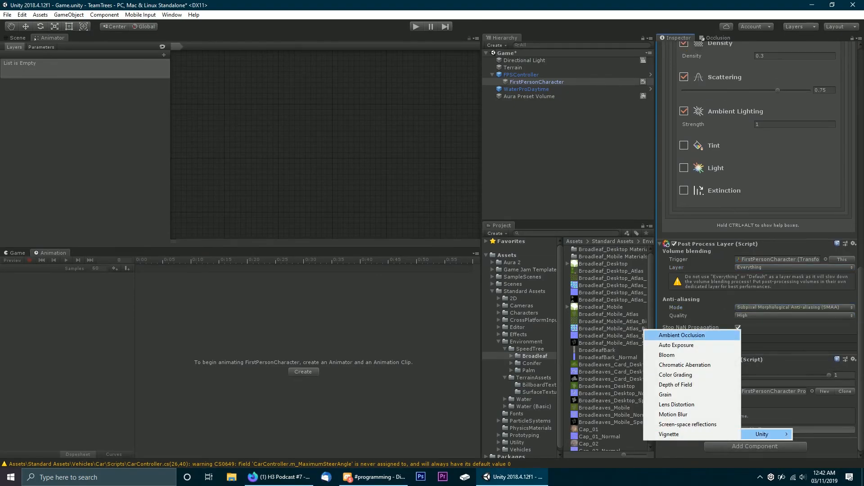
{"action": "left_click", "coordinate": [681, 334]}
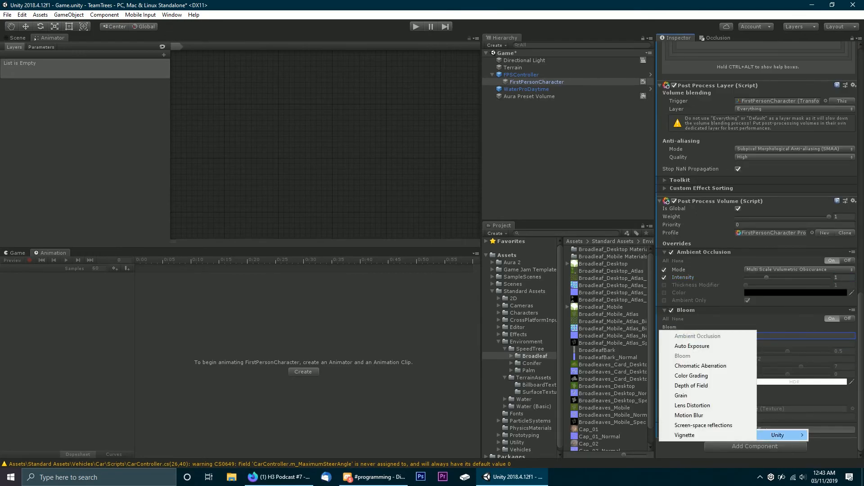
{"action": "left_click", "coordinate": [700, 365]}
{"action": "type", "text": "1"}
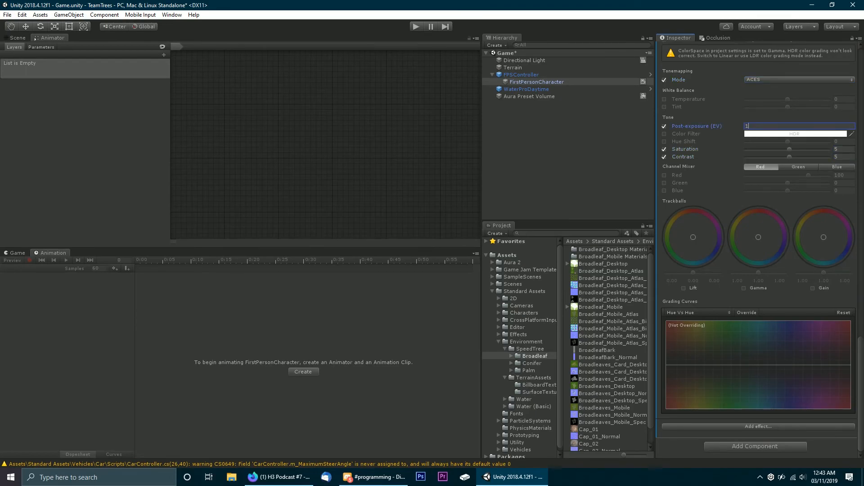
{"action": "left_click", "coordinate": [757, 426]}
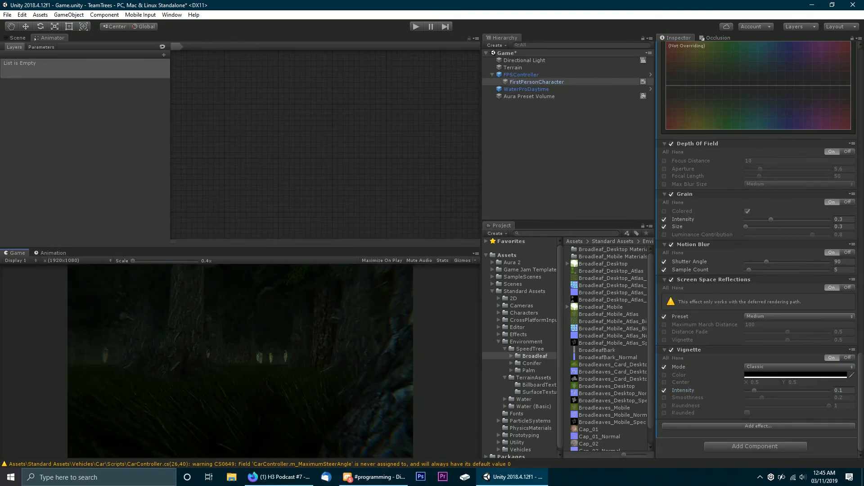
Raise the camera's vignette intensity to 0.2
{"action": "left_click", "coordinate": [795, 366]}
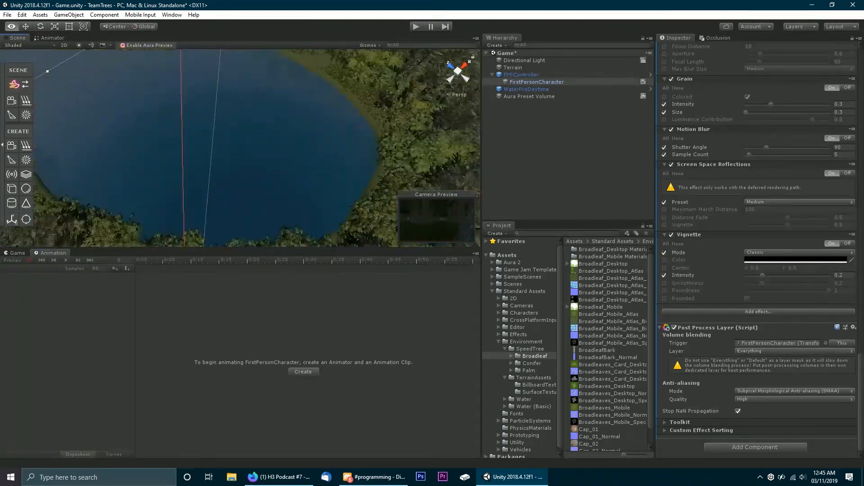
Inspect Terrain, WaterProDaytime and FirstPersonCharacter in turn, then bring up the Edit menu
{"action": "left_click", "coordinate": [512, 67]}
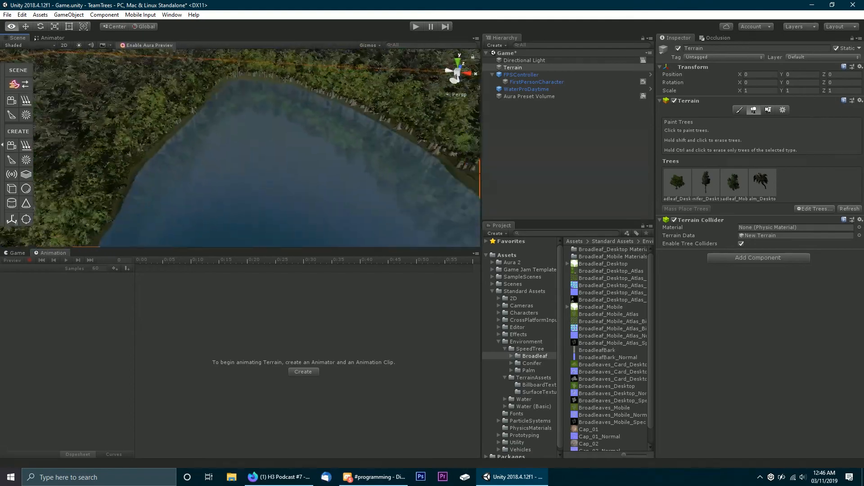
{"action": "left_click", "coordinate": [526, 89]}
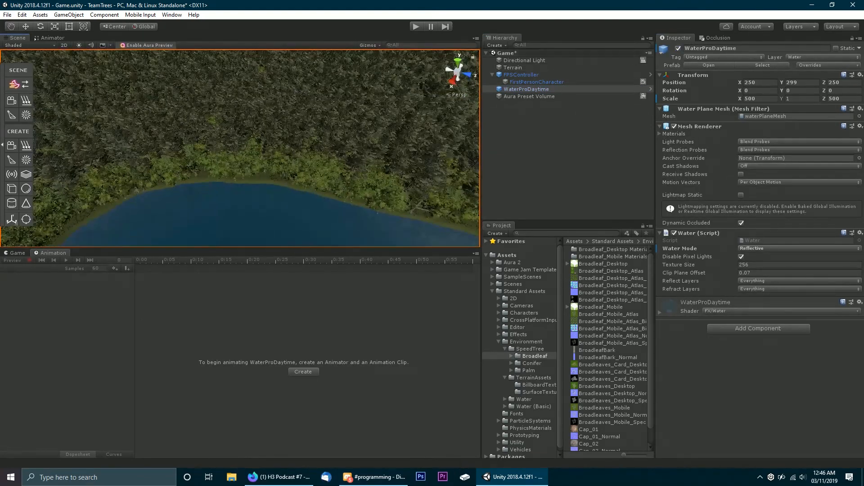
{"action": "left_click", "coordinate": [536, 82]}
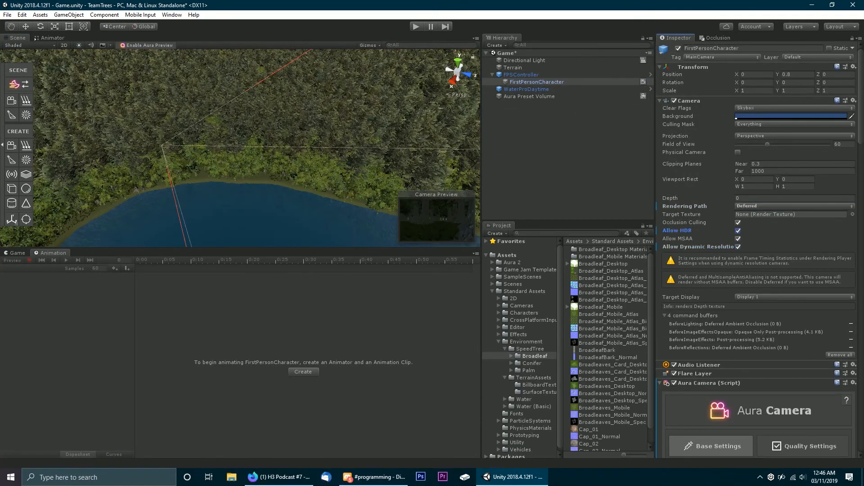
{"action": "left_click", "coordinate": [22, 14]}
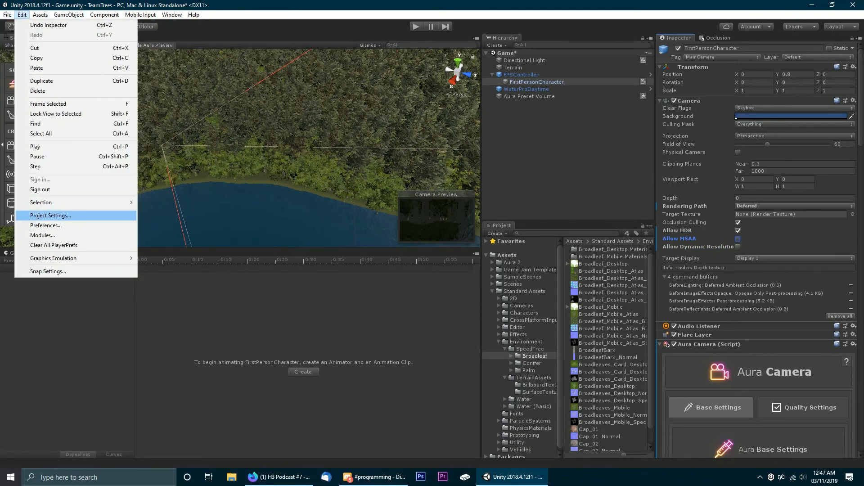
In Project Settings Quality, configure the new Potato level's lowest settings, including blend weights
{"action": "left_click", "coordinate": [50, 216]}
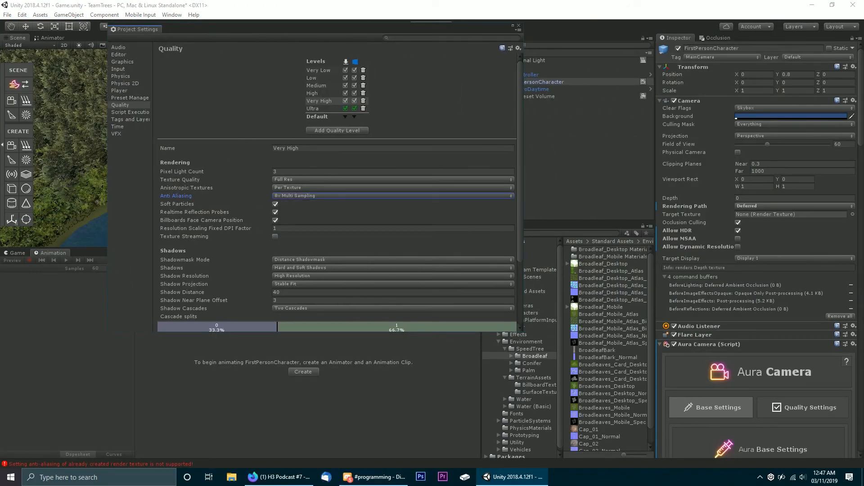
{"action": "scroll", "scroll_direction": "down", "scroll_amount": 3}
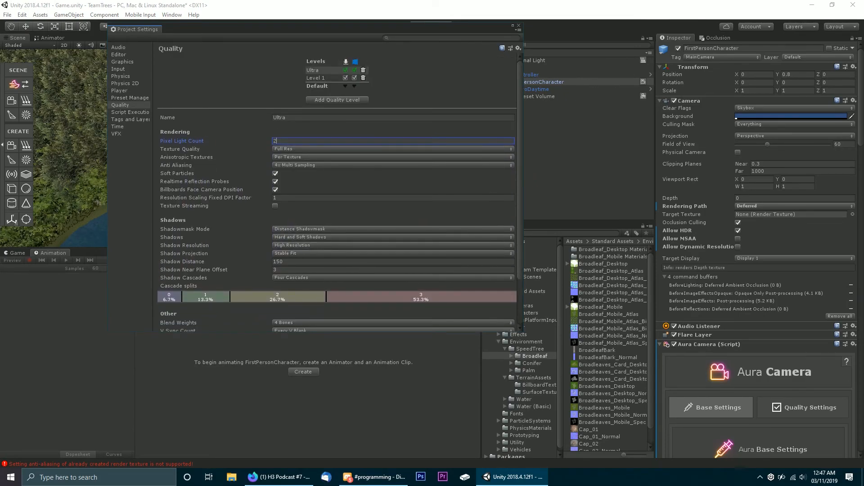
{"action": "left_click", "coordinate": [314, 77]}
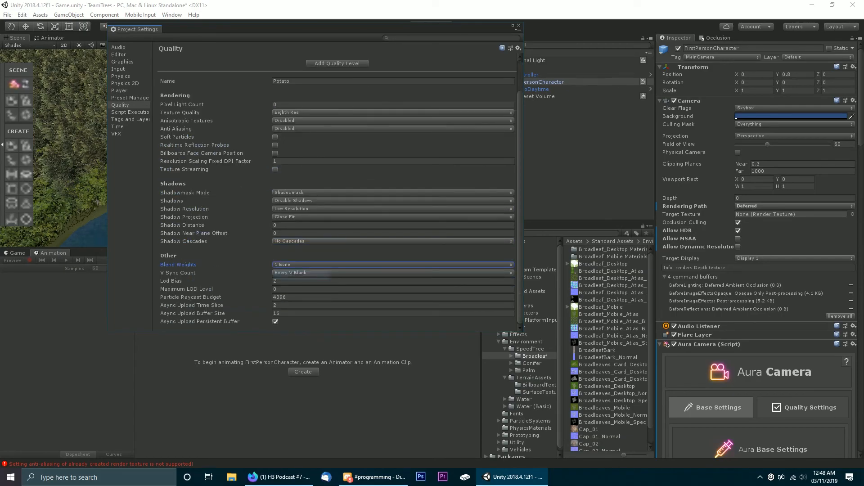
{"action": "left_click", "coordinate": [391, 280]}
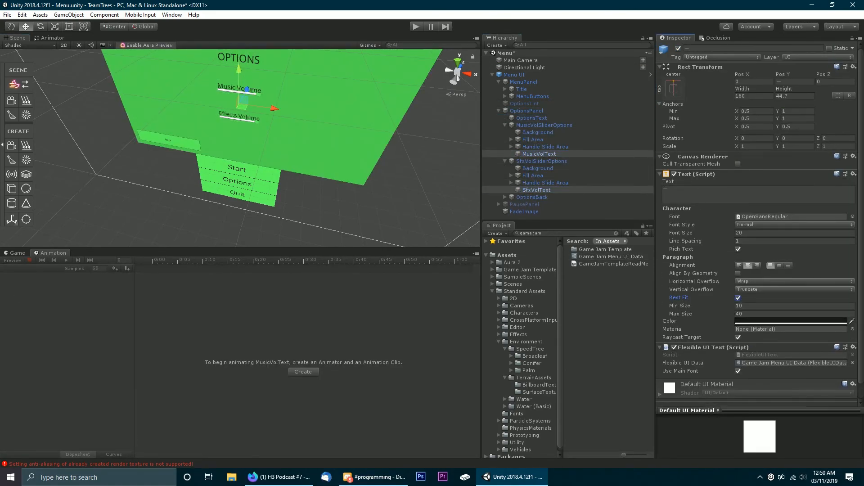
Inspect OptionsBack and PausePanel, then run the built TeamTrees executable
{"action": "left_click", "coordinate": [537, 175]}
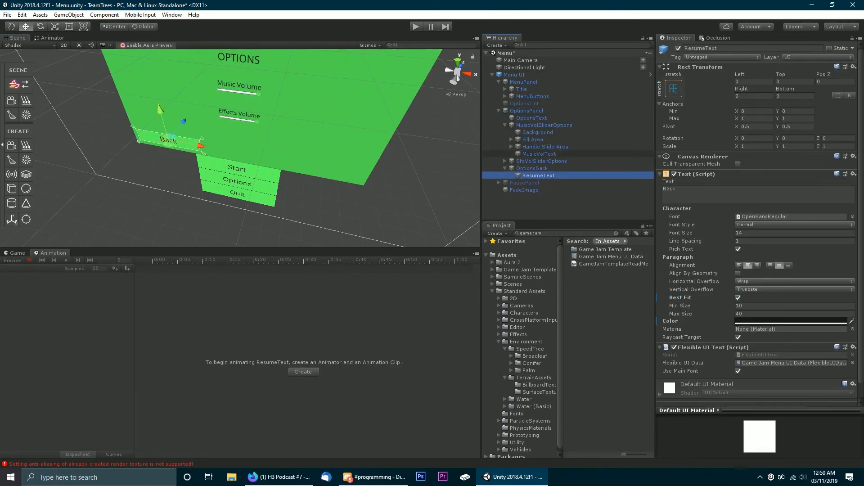
{"action": "left_click", "coordinate": [535, 123]}
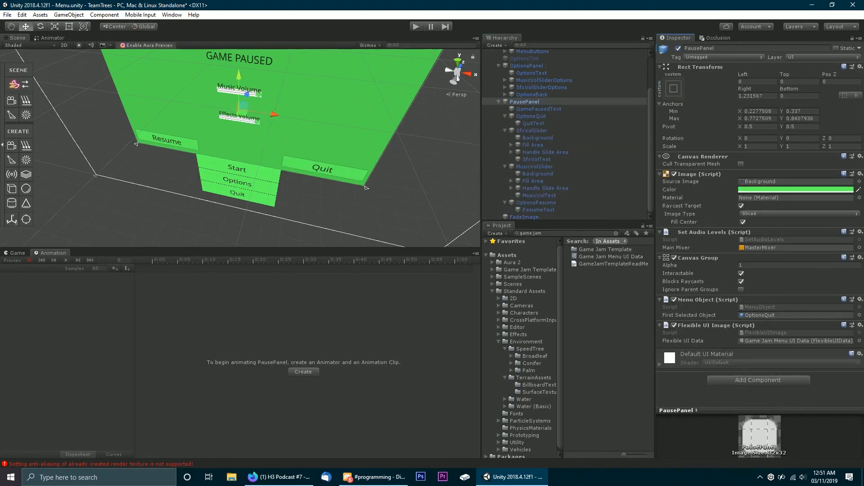
{"action": "left_click", "coordinate": [536, 204]}
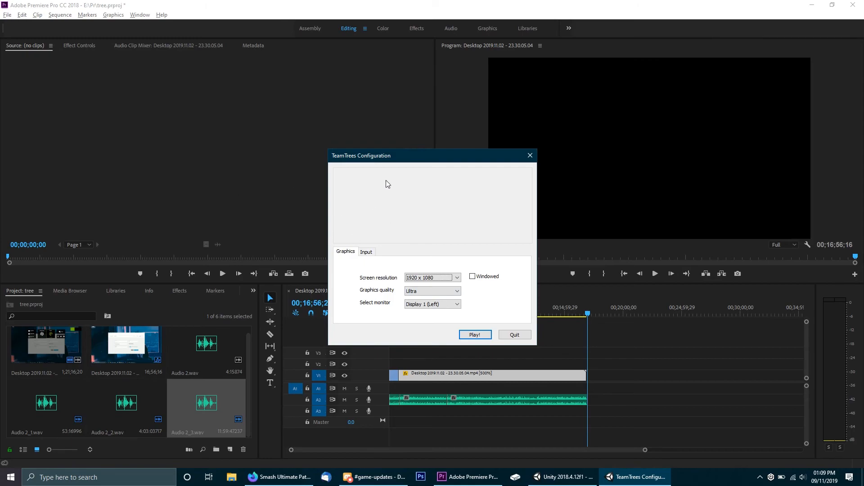
Reposition the TeamTrees Configuration window and review its Input settings tab
{"action": "left_click_drag", "start_coordinate": [386, 155], "coordinate": [384, 170]}
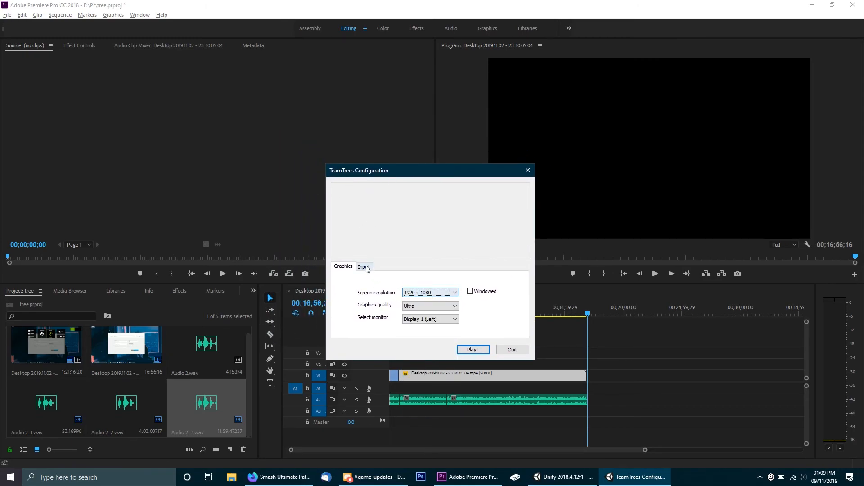
{"action": "left_click", "coordinate": [429, 293]}
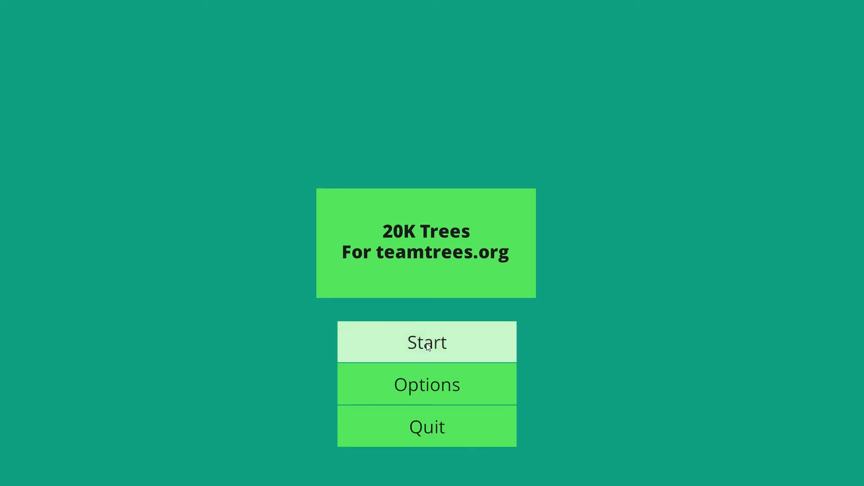
Start a new TeamTrees game and walk along the foggy riverside forest
{"action": "left_click", "coordinate": [426, 342]}
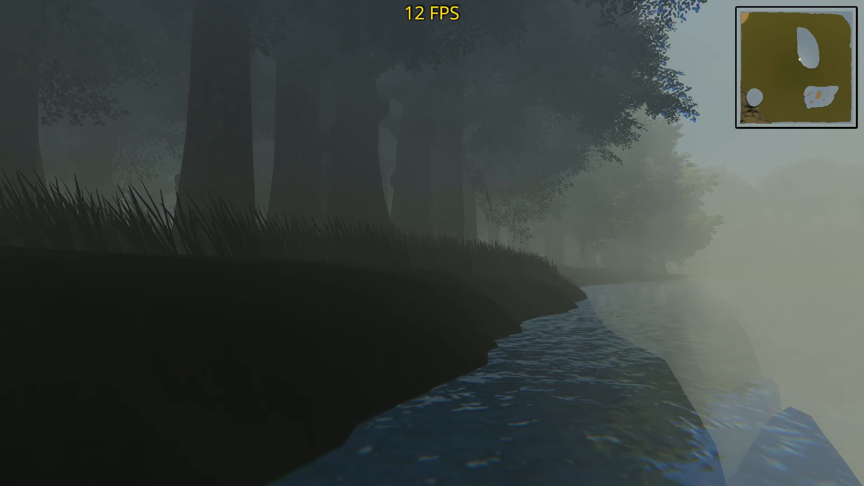
{"action": "mouse_move", "coordinate": [432, 243]}
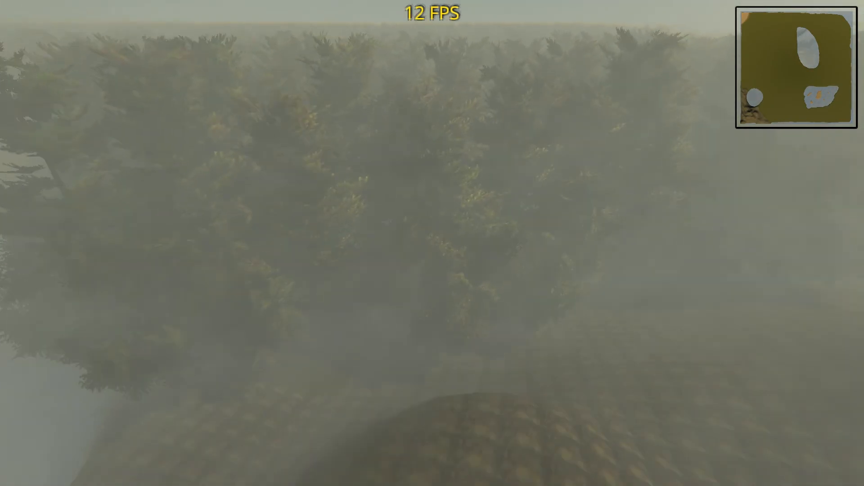
{"action": "mouse_move", "coordinate": [432, 243]}
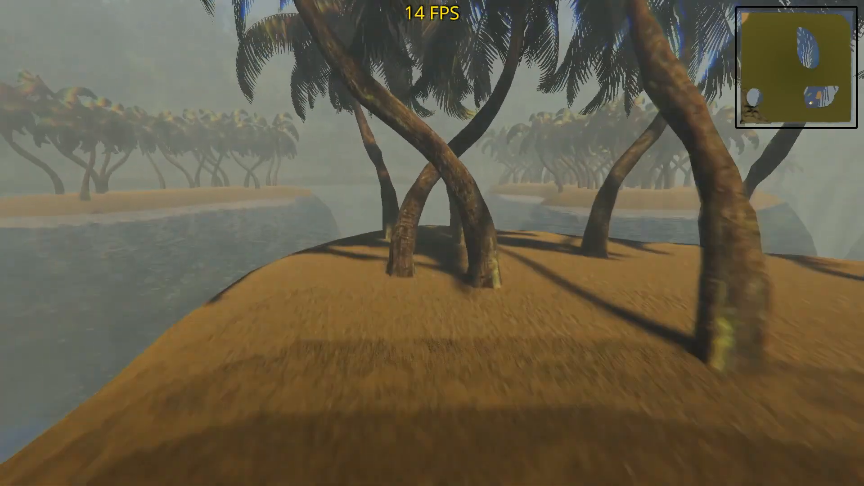
Explore the palm islands and dark forest, then quit the running game
{"action": "scroll", "scroll_direction": "down", "scroll_amount": 3}
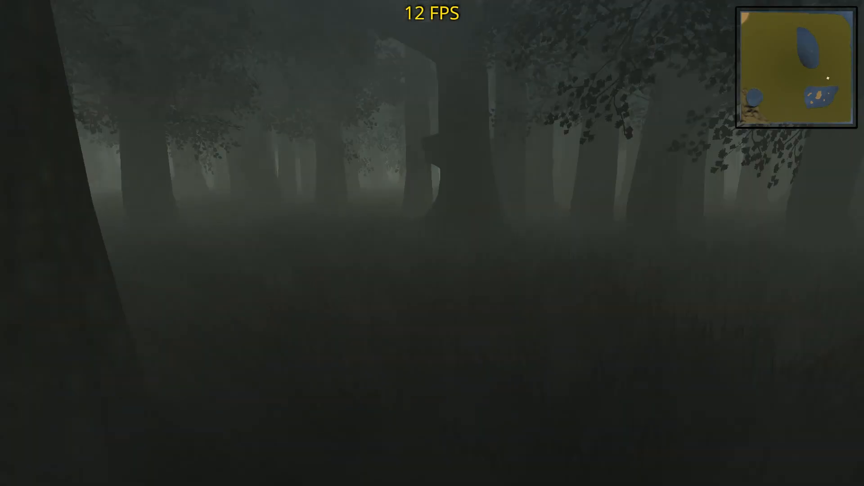
{"action": "key", "text": "Escape"}
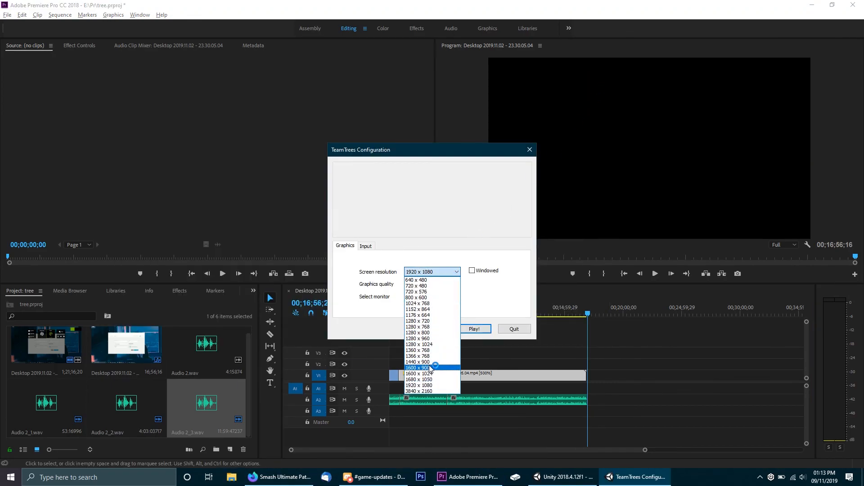
Relaunch TeamTrees at 1600 x 900 resolution from the launcher
{"action": "left_click", "coordinate": [417, 369]}
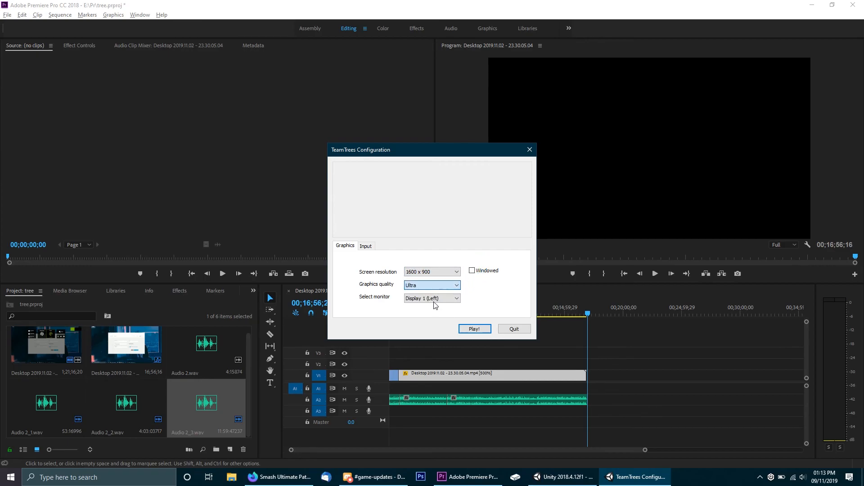
{"action": "left_click", "coordinate": [474, 329]}
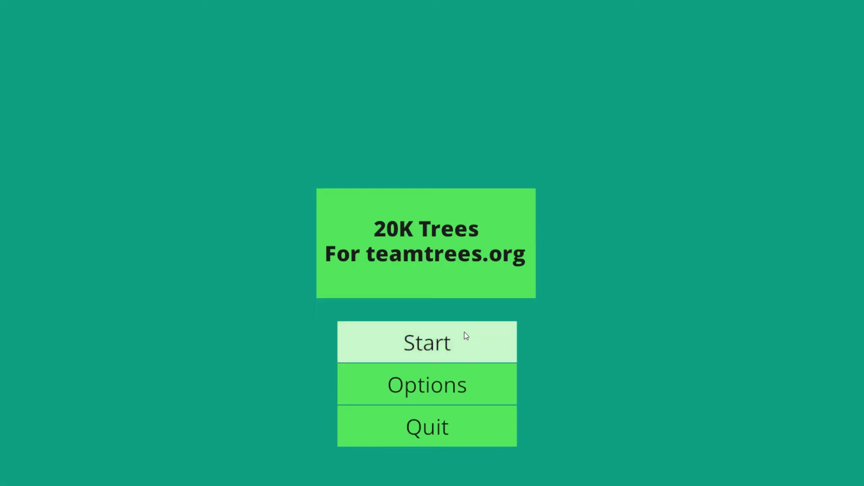
Start a new game from the green main menu at 1600×900
{"action": "left_click", "coordinate": [426, 341]}
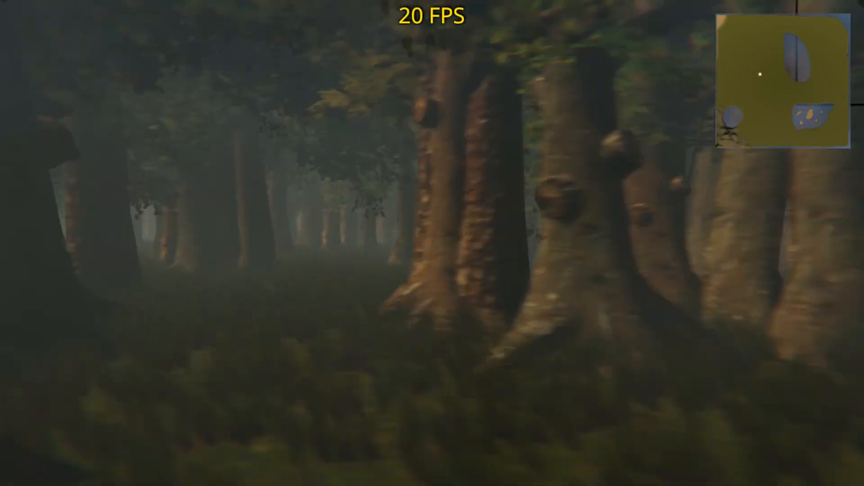
{"action": "mouse_move", "coordinate": [432, 243]}
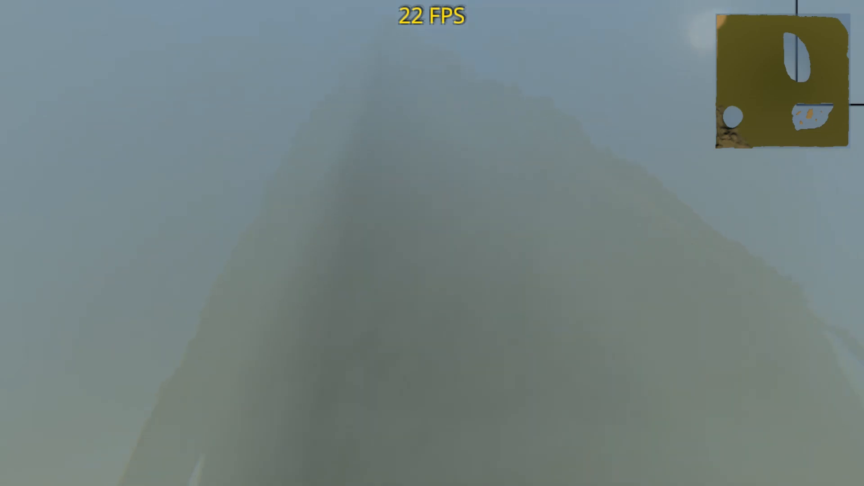
Walk toward the foggy mountain, then pause to show the green pause menu
{"action": "key", "text": "Escape"}
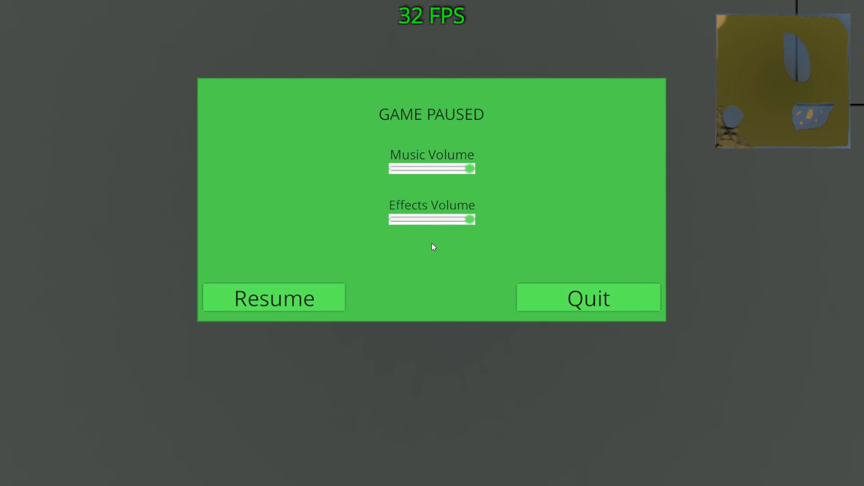